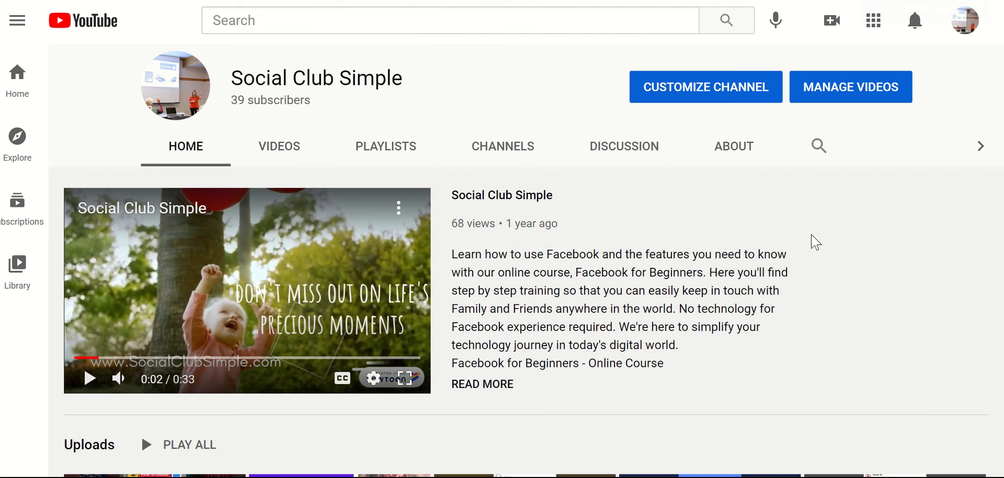
mouse_move(775, 223)
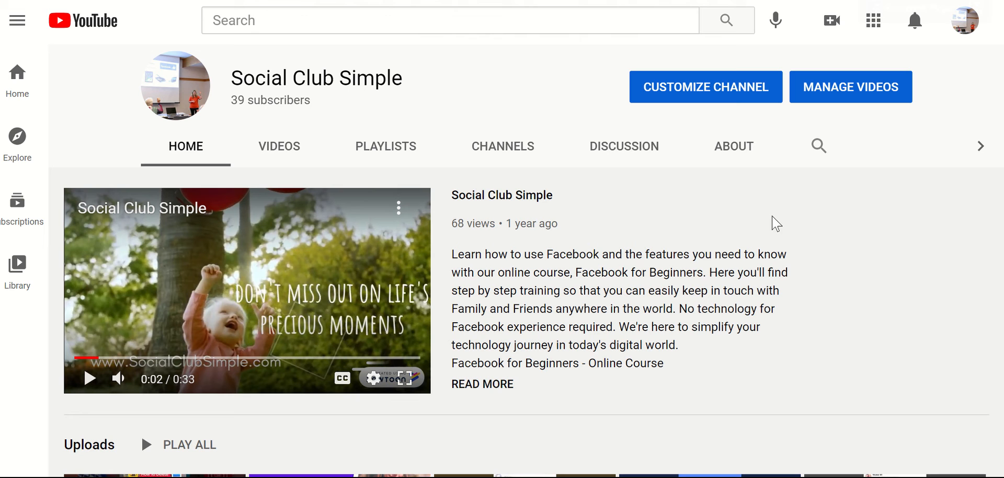
mouse_move(745, 216)
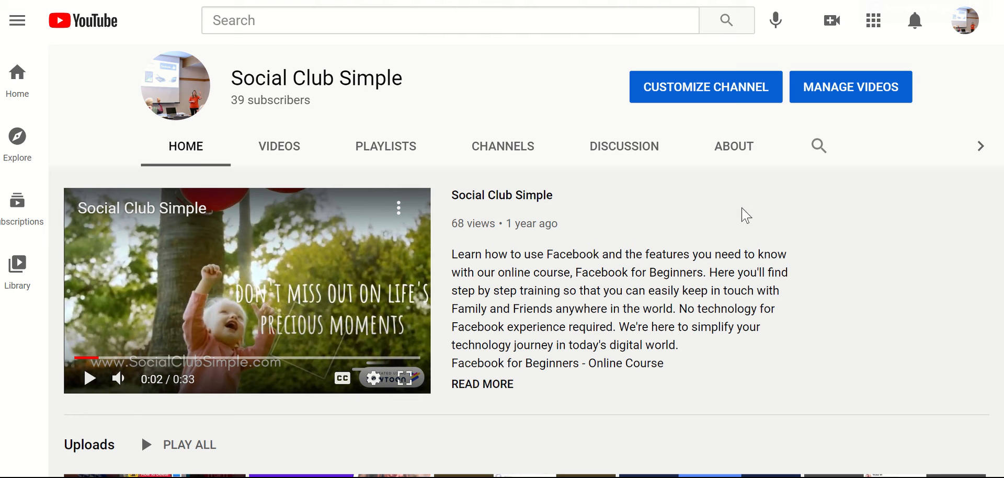
mouse_move(754, 213)
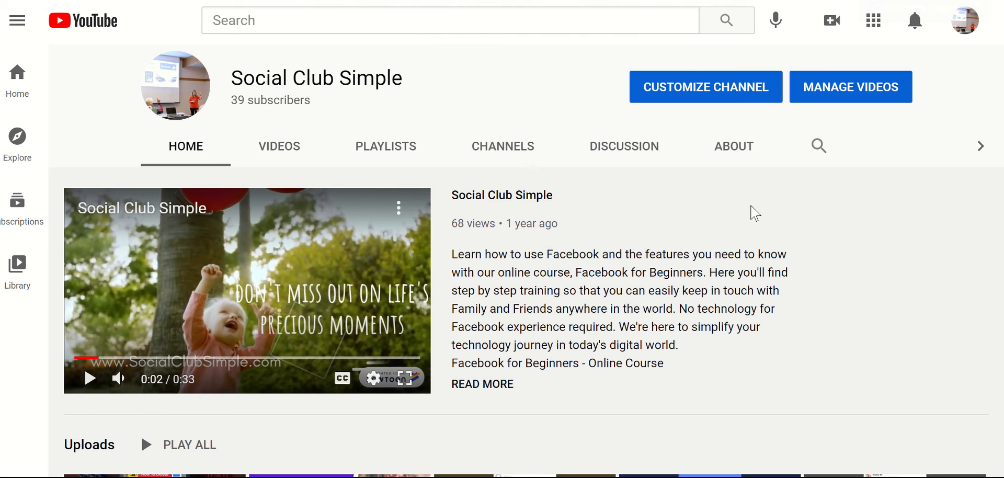
mouse_move(724, 233)
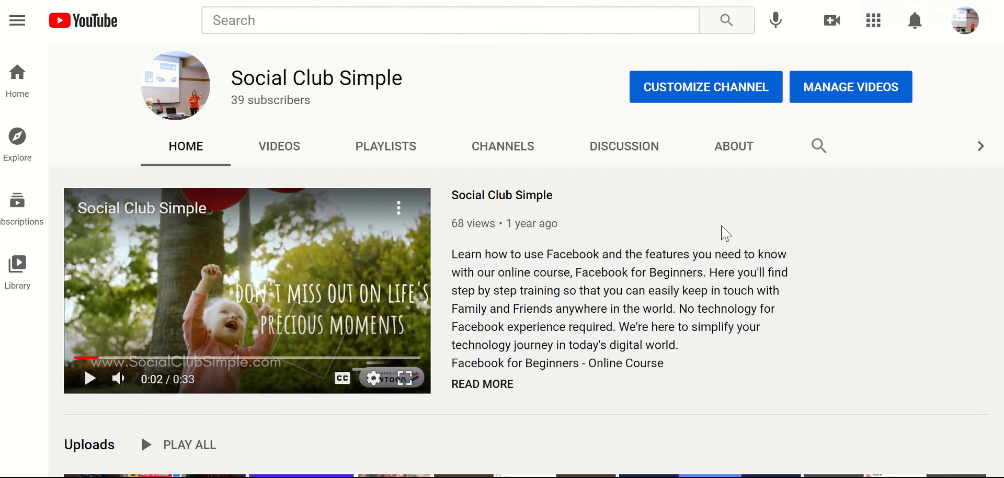
mouse_move(592, 95)
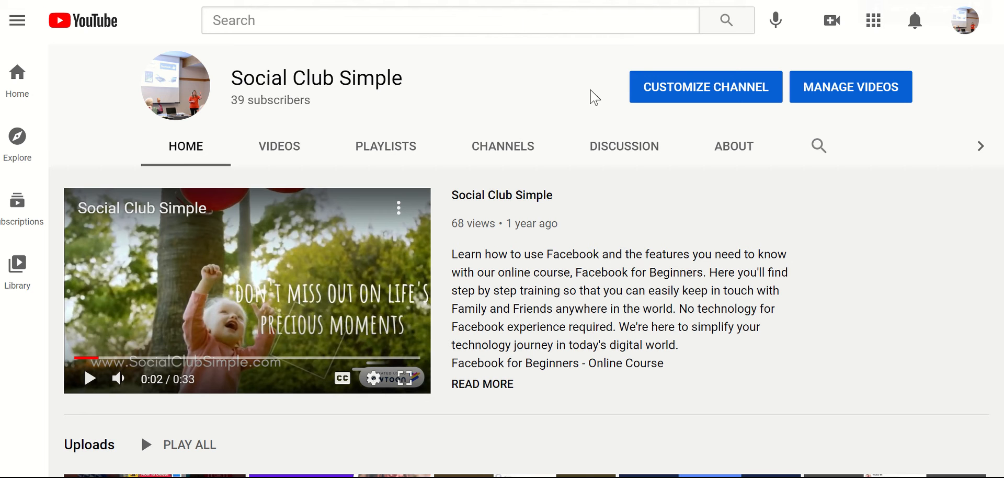
mouse_move(587, 21)
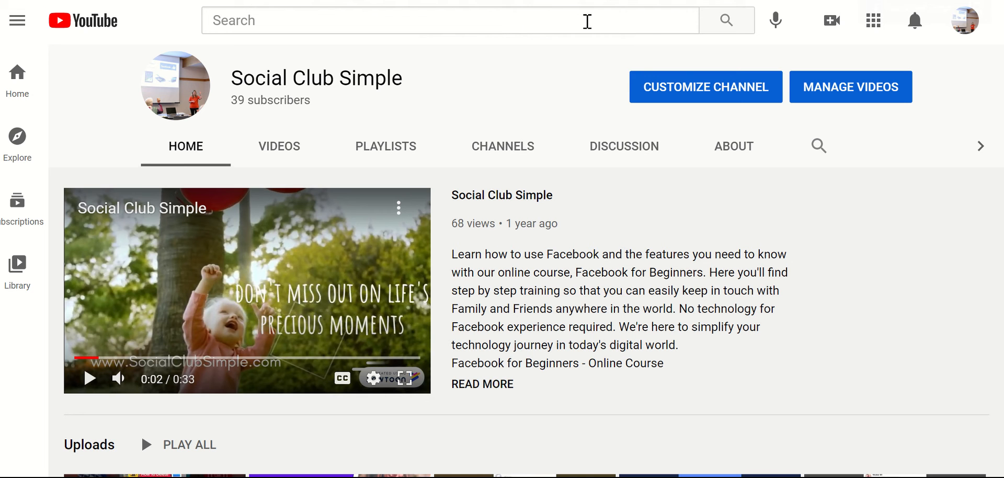
mouse_move(962, 24)
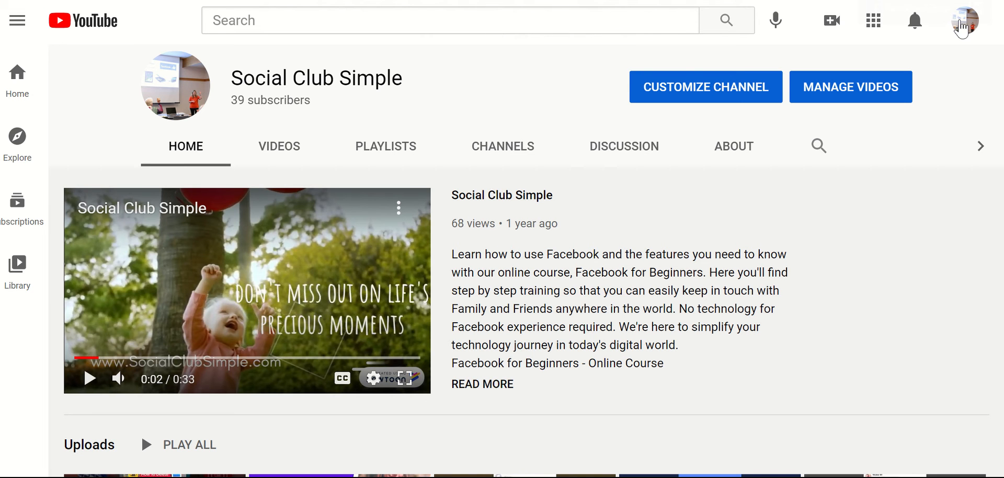
Browse the account options menu from the avatar while viewing the channel page.
left_click(963, 19)
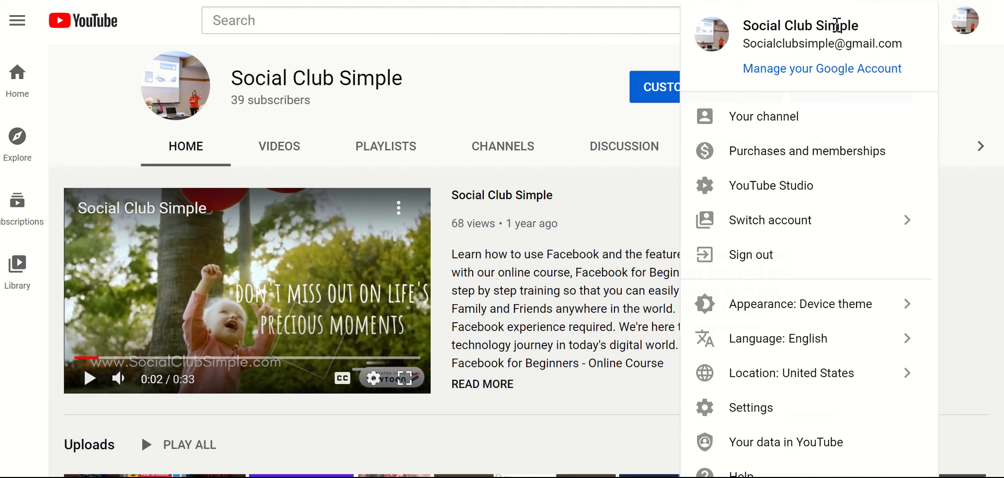
mouse_move(850, 70)
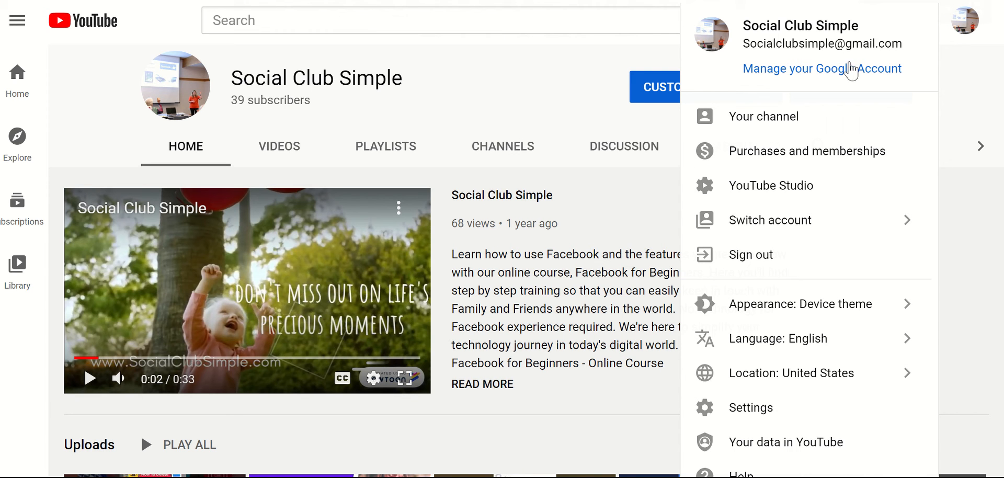
mouse_move(889, 58)
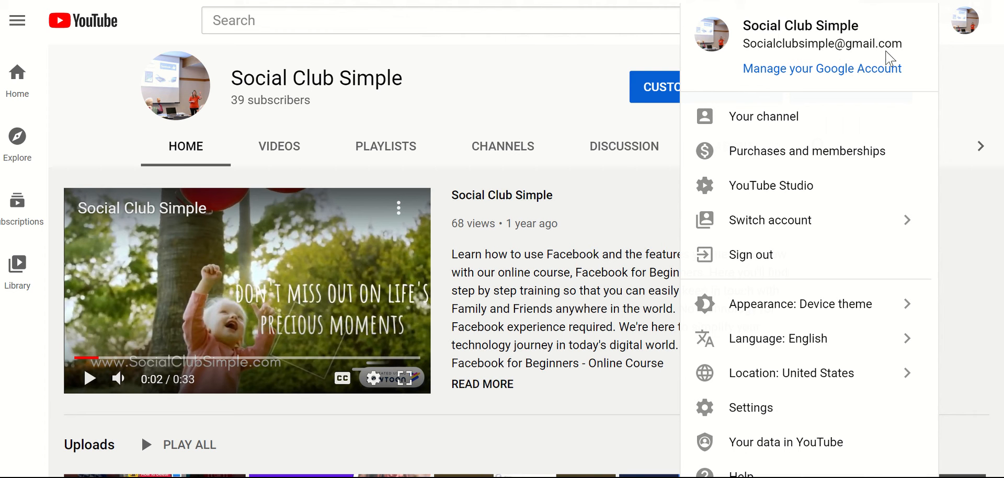
mouse_move(877, 95)
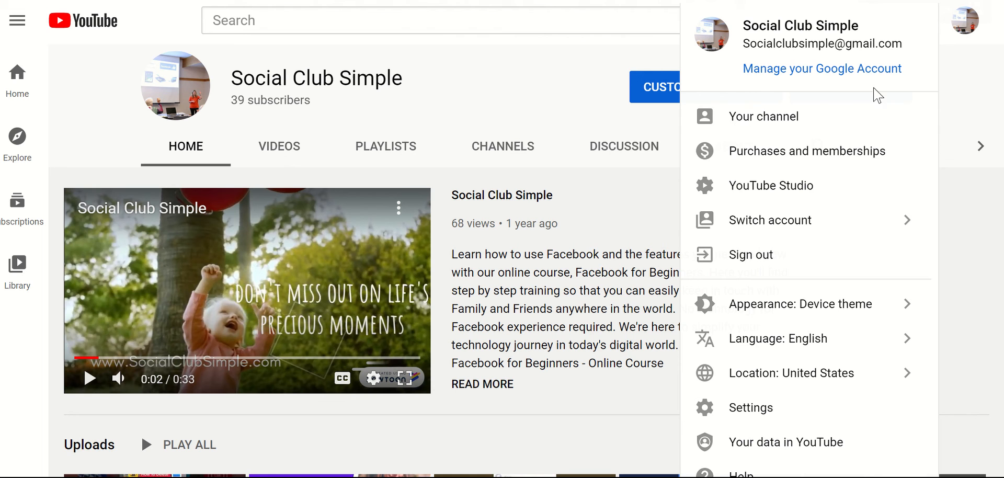
mouse_move(763, 116)
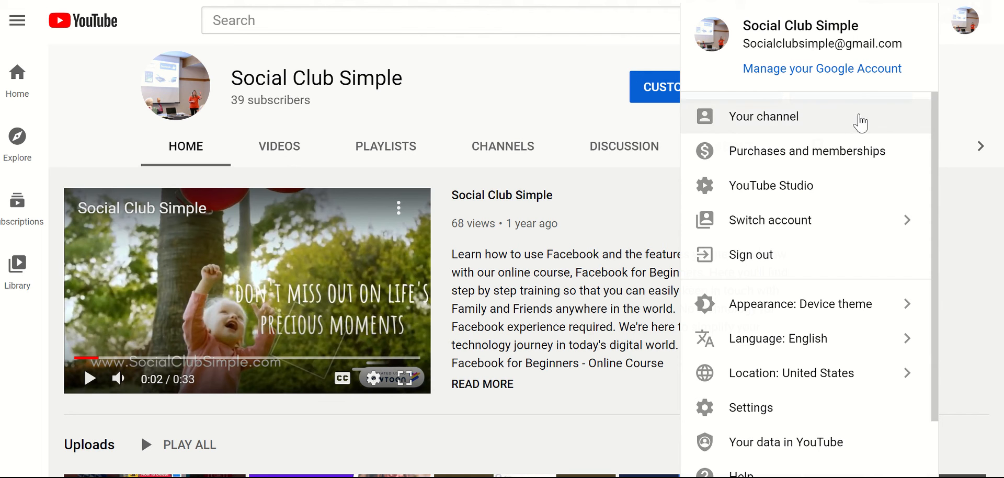
mouse_move(830, 122)
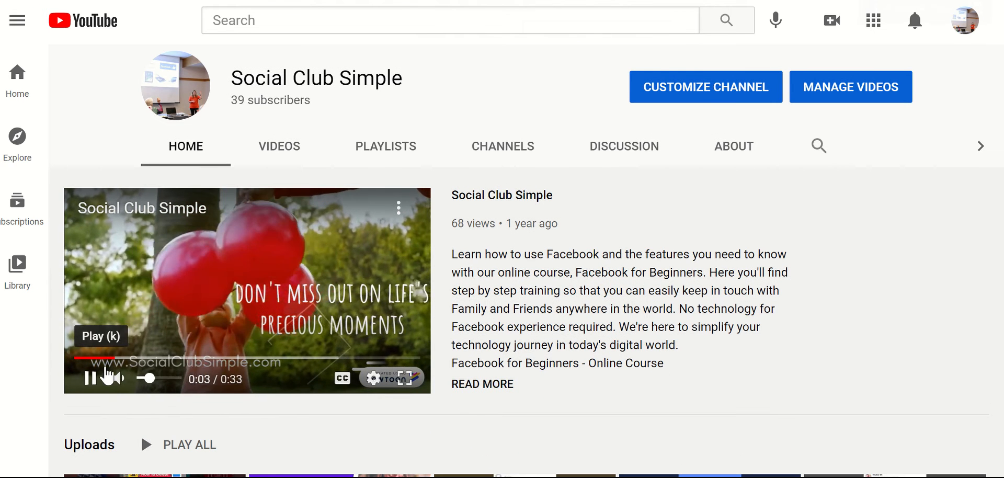
scroll("down", 3)
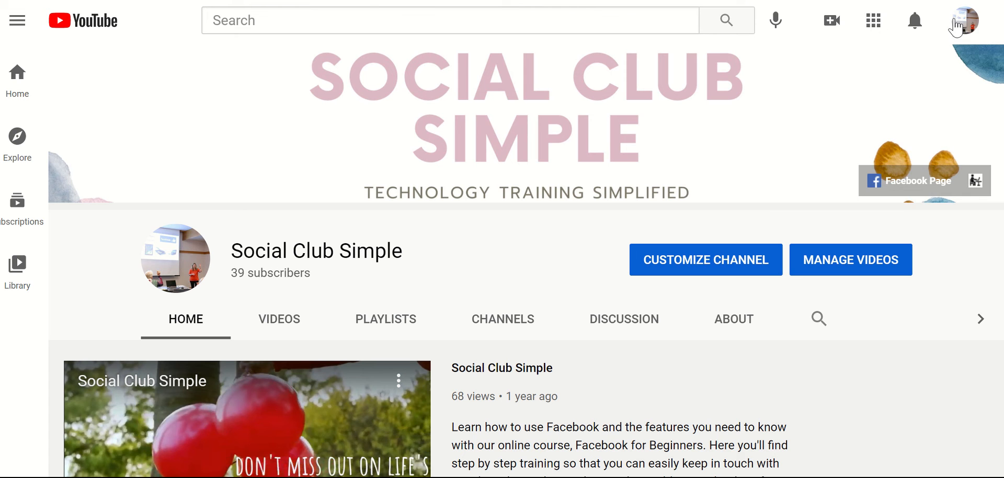
left_click(964, 20)
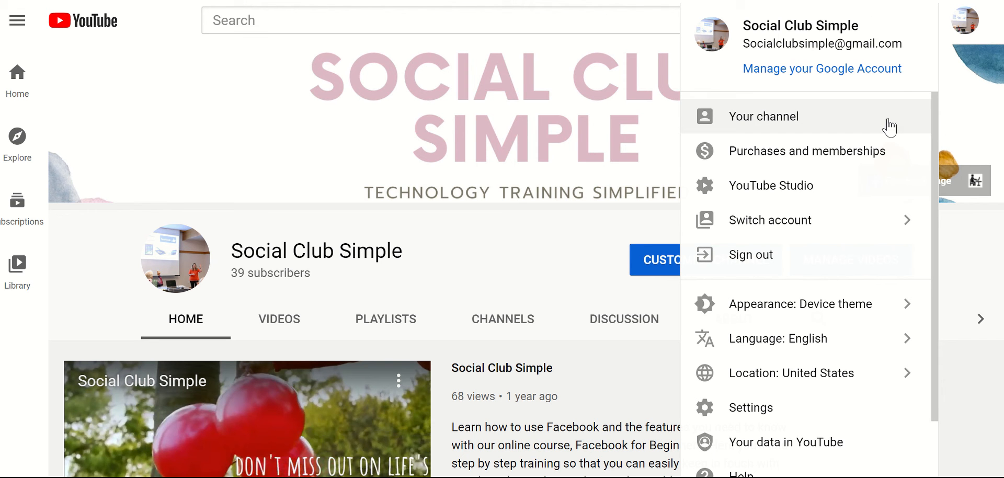
mouse_move(802, 124)
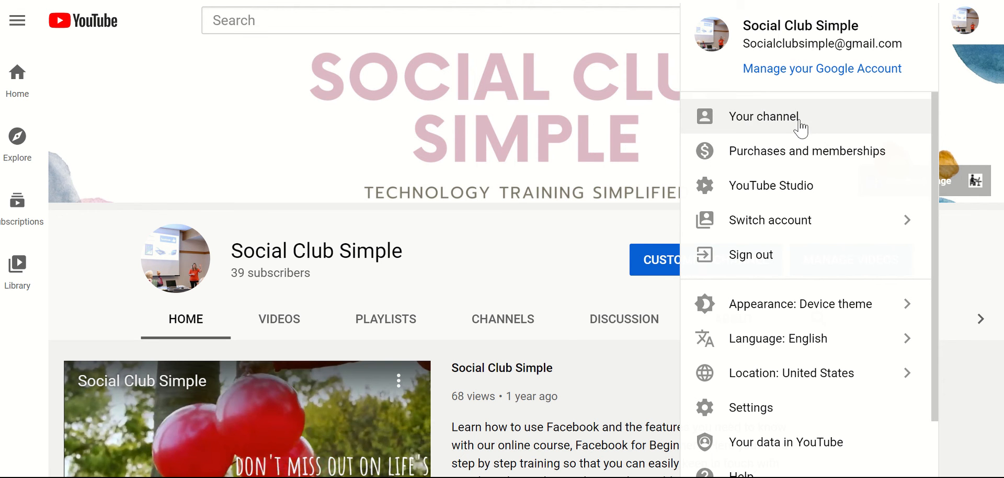
mouse_move(752, 122)
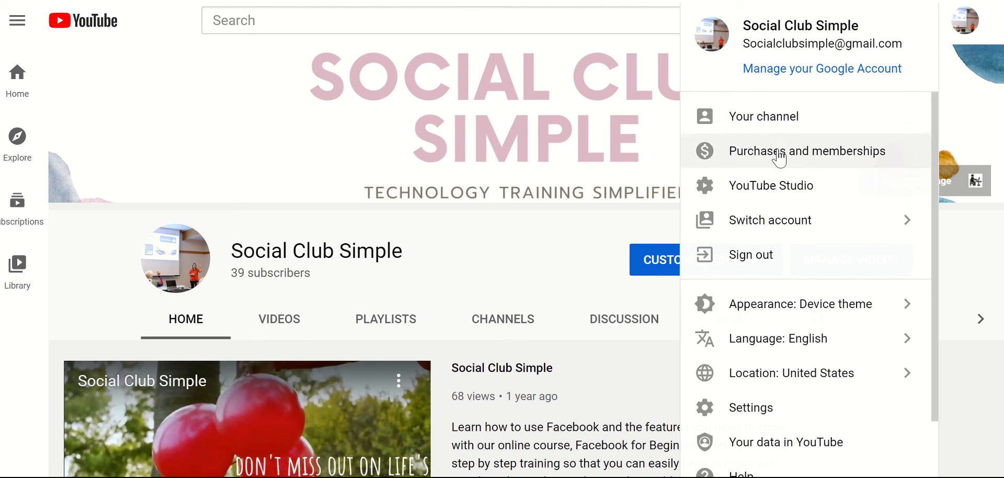
mouse_move(574, 246)
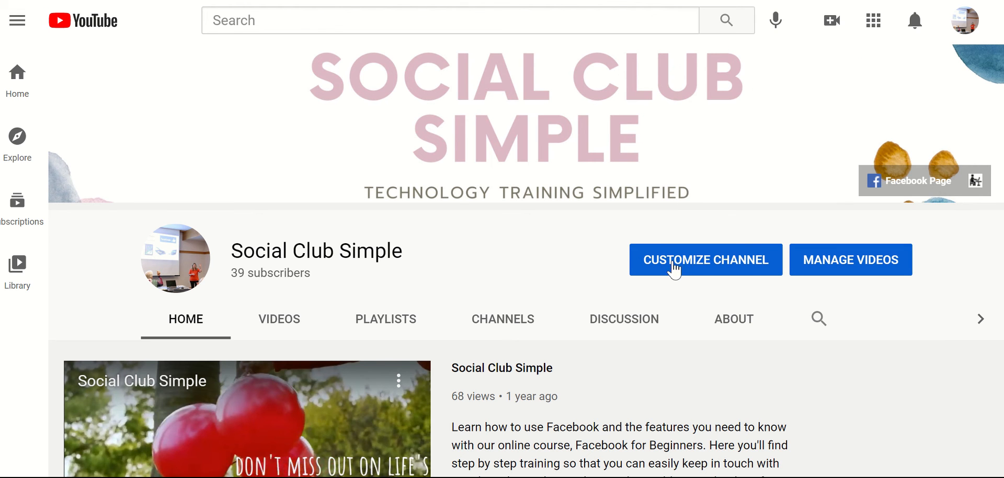
Enter Channel customization and review the Layout section's trailer and featured video settings.
left_click(705, 259)
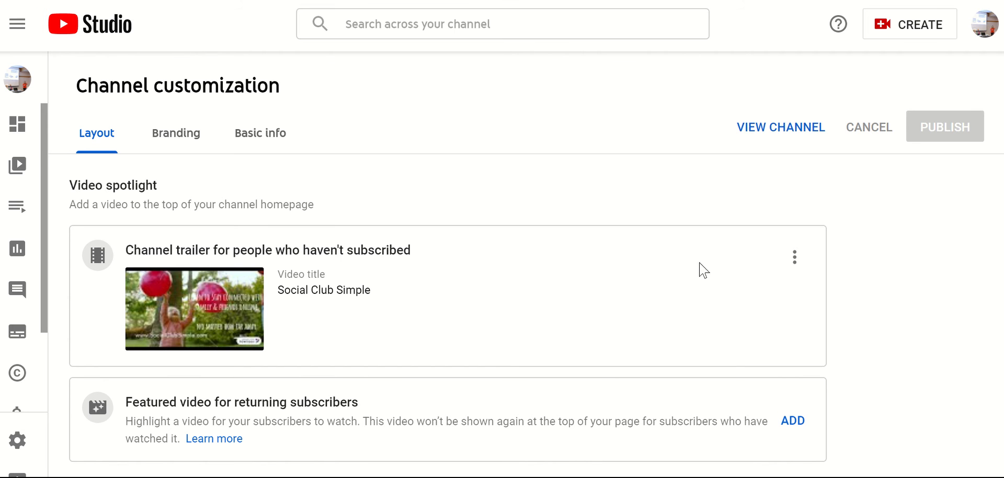
scroll("down", 3)
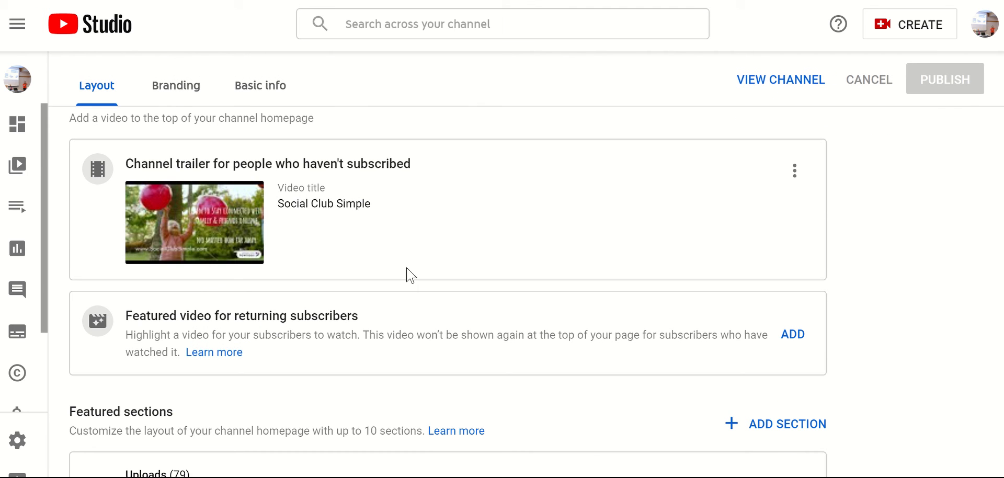
mouse_move(249, 236)
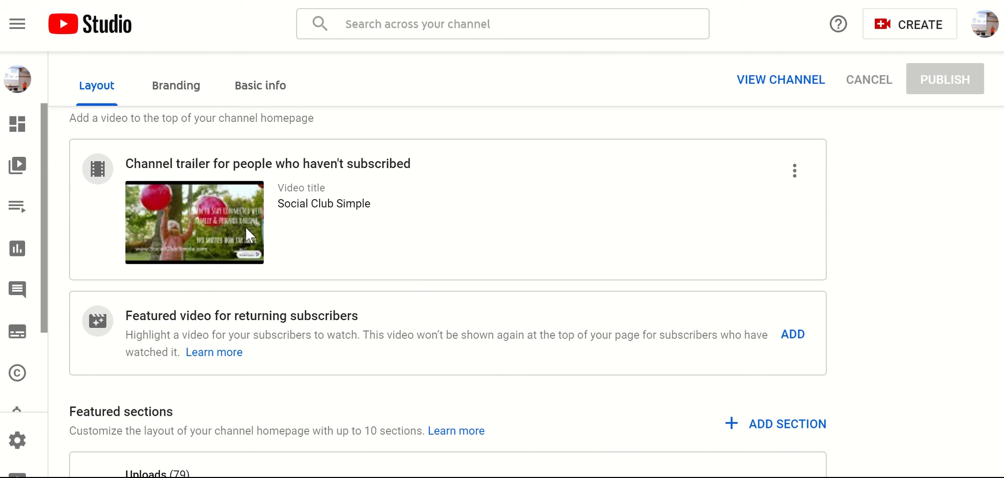
scroll("down", 3)
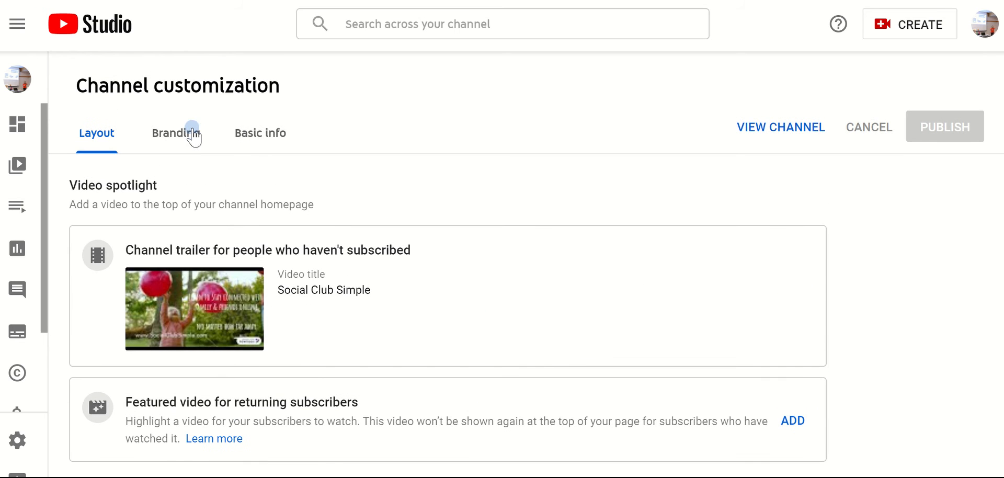
left_click(176, 133)
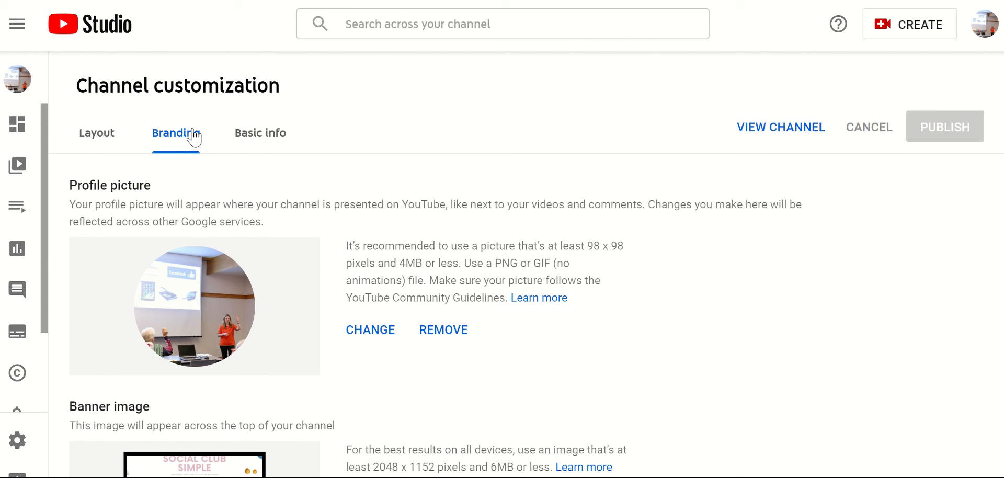
mouse_move(364, 346)
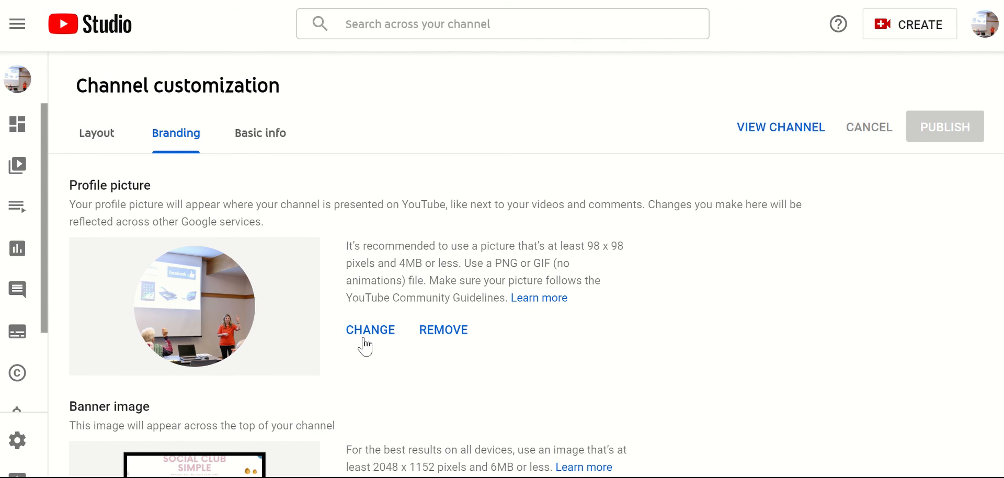
mouse_move(399, 351)
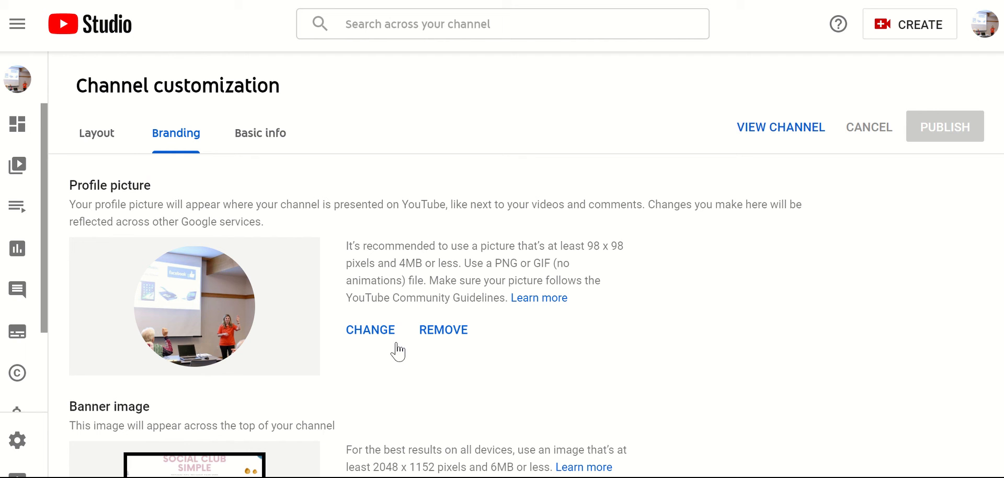
mouse_move(378, 338)
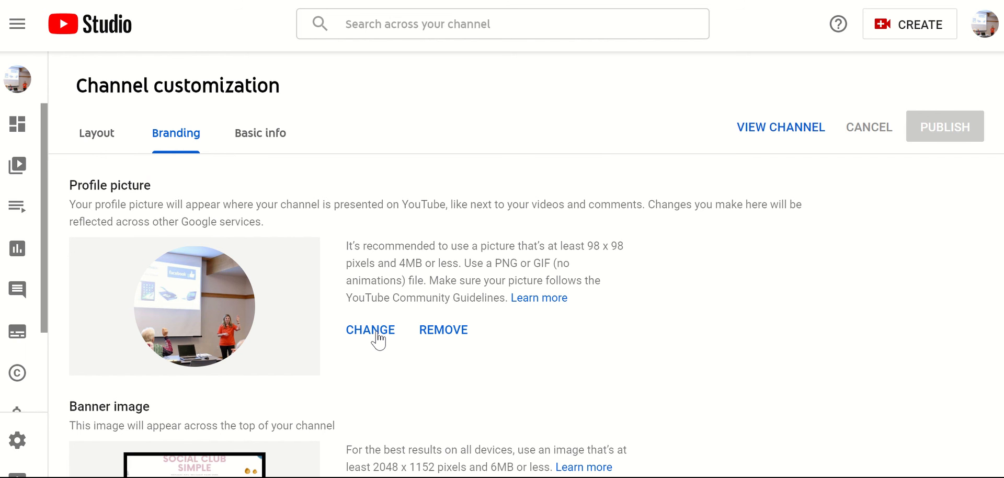
left_click(370, 331)
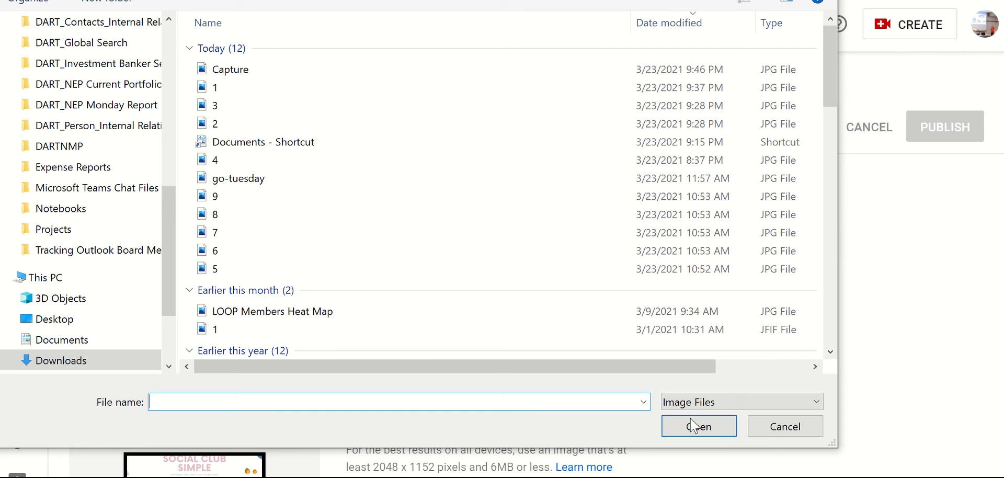
left_click(783, 426)
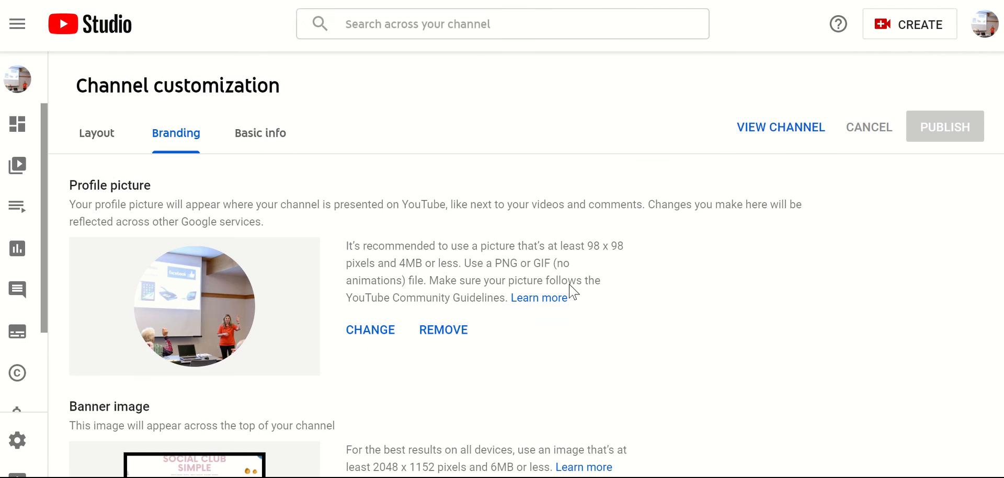
scroll("down", 3)
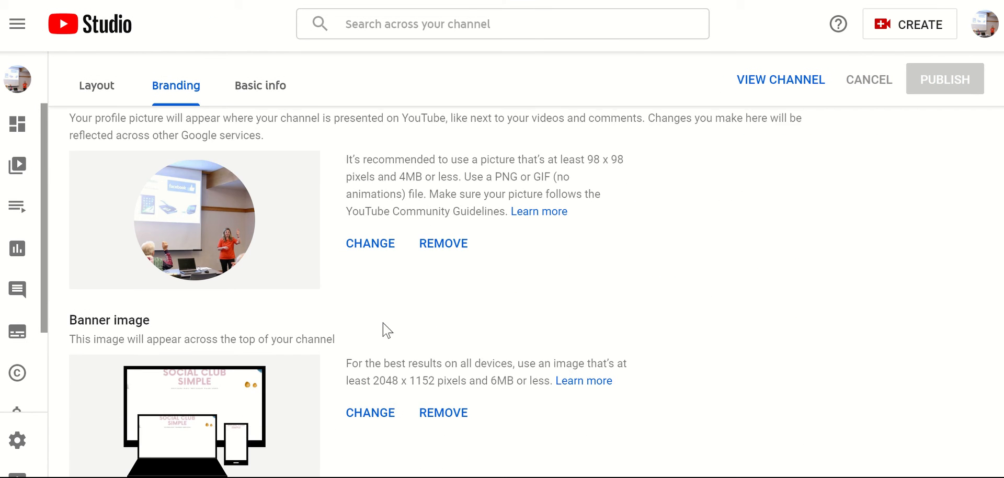
scroll("down", 3)
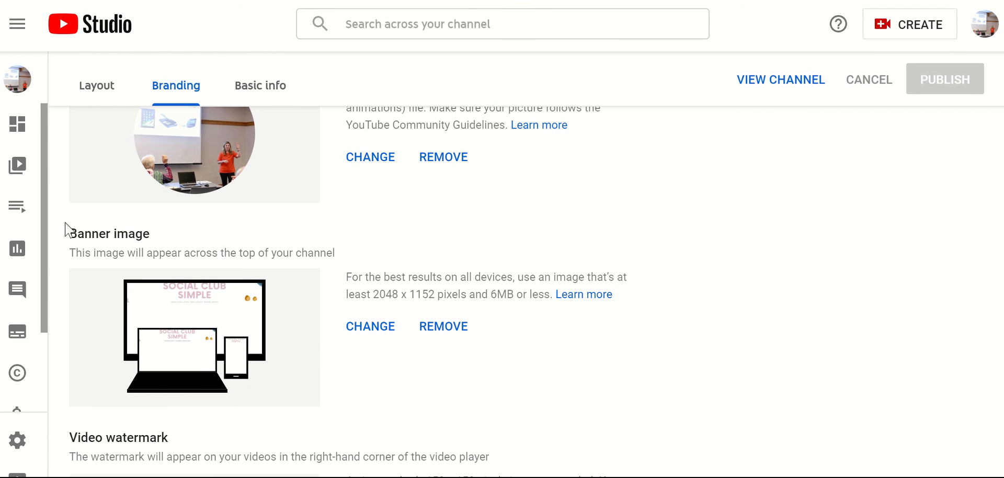
mouse_move(194, 166)
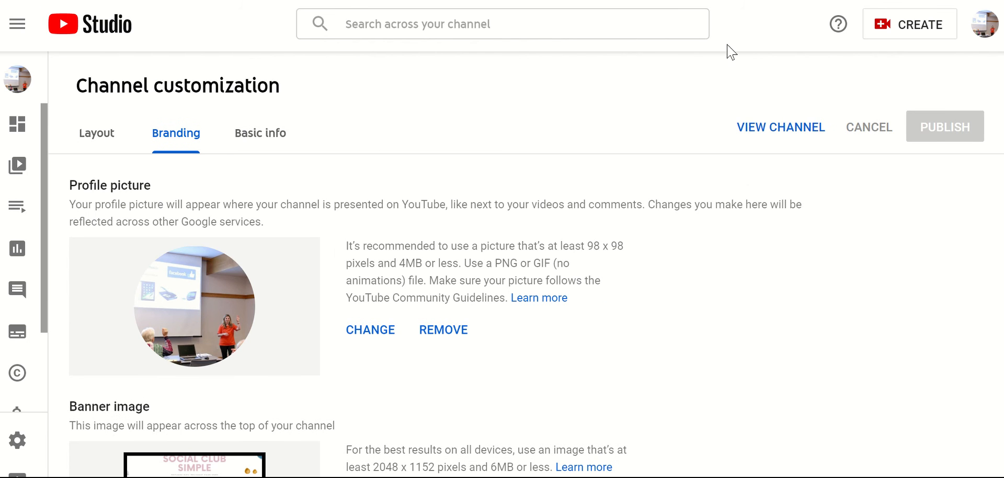
scroll("down", 3)
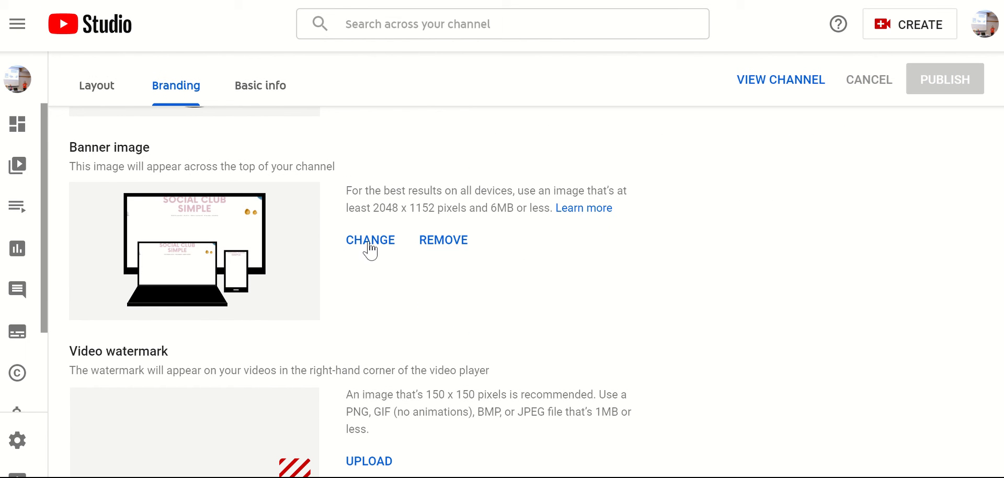
mouse_move(450, 279)
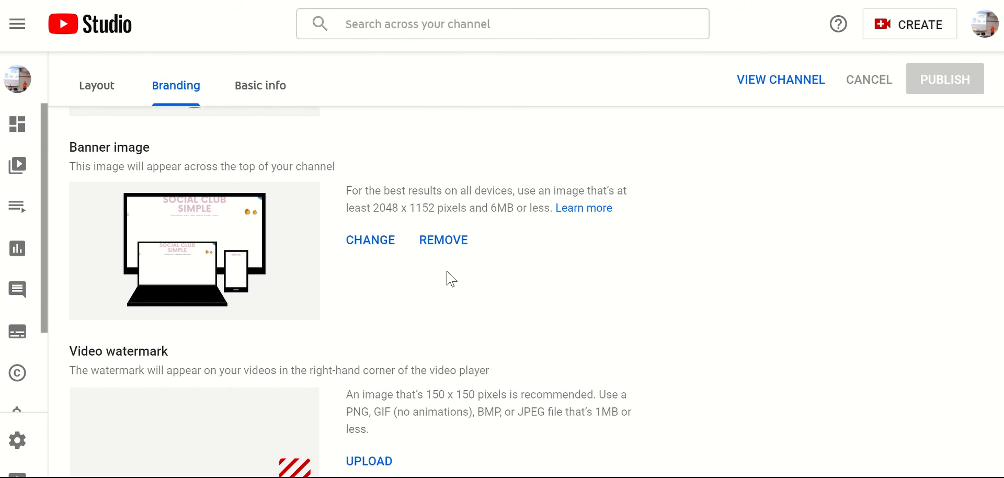
scroll("down", 3)
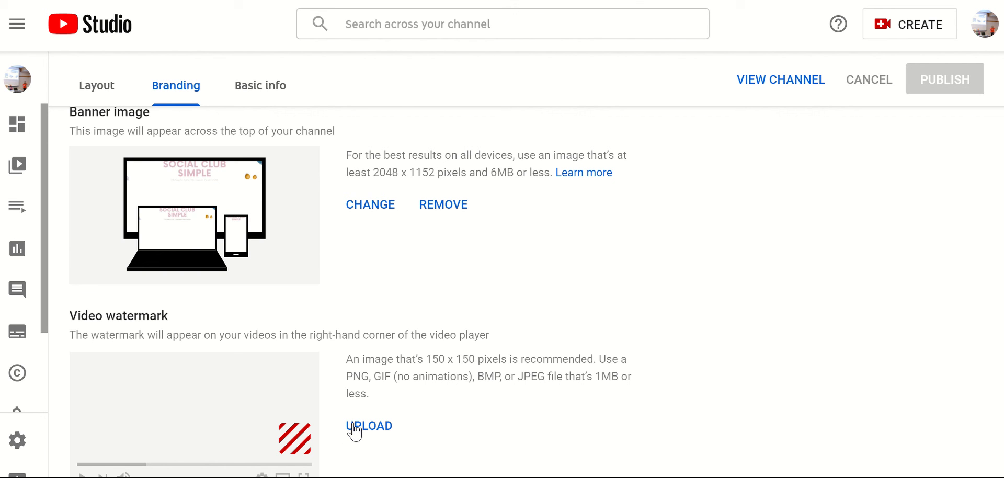
mouse_move(359, 433)
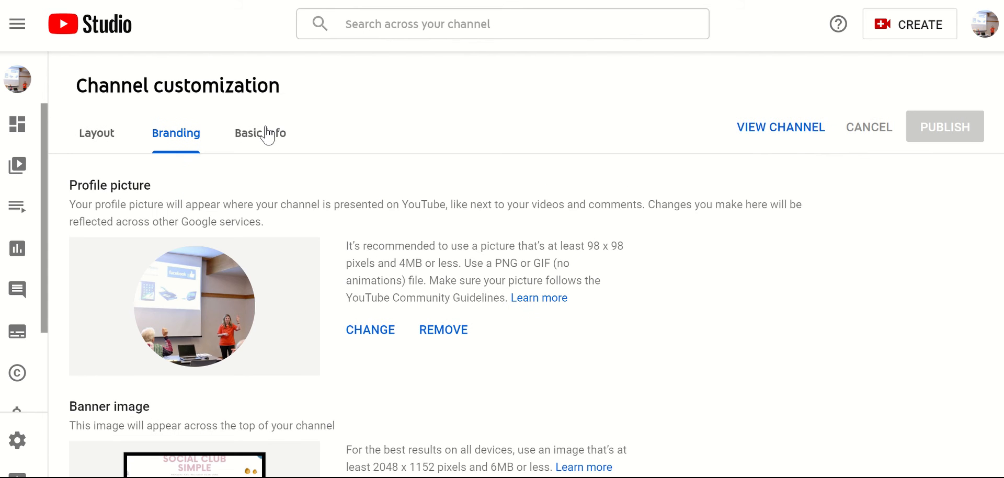
Show the Basic info section with the Social Club Simple name and description.
left_click(260, 133)
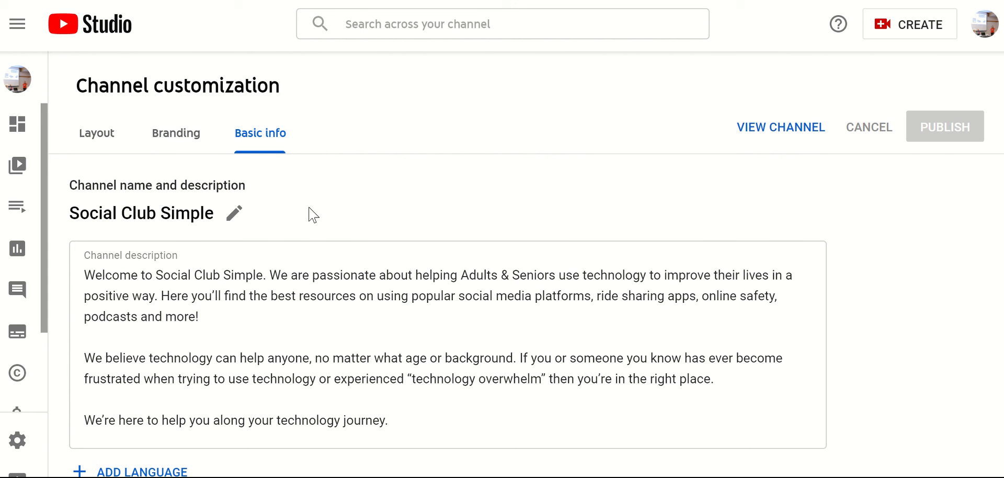
mouse_move(194, 258)
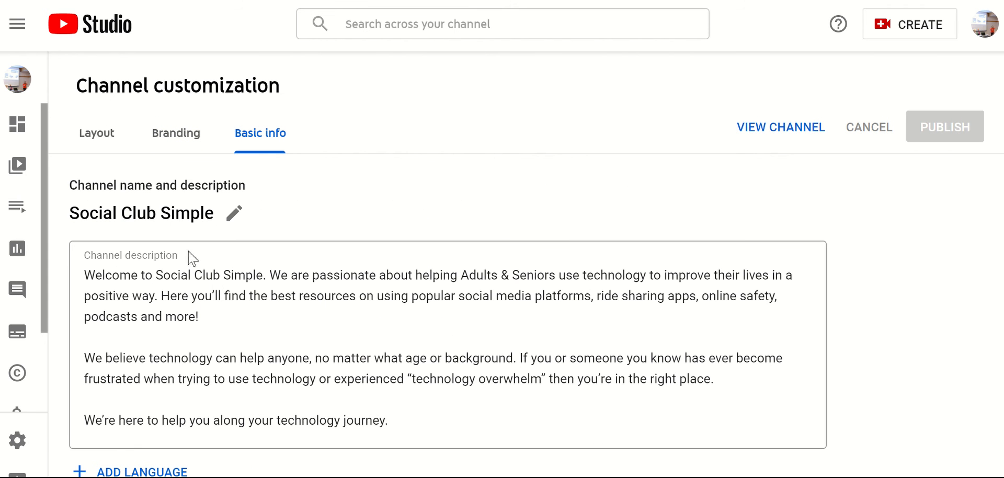
mouse_move(173, 243)
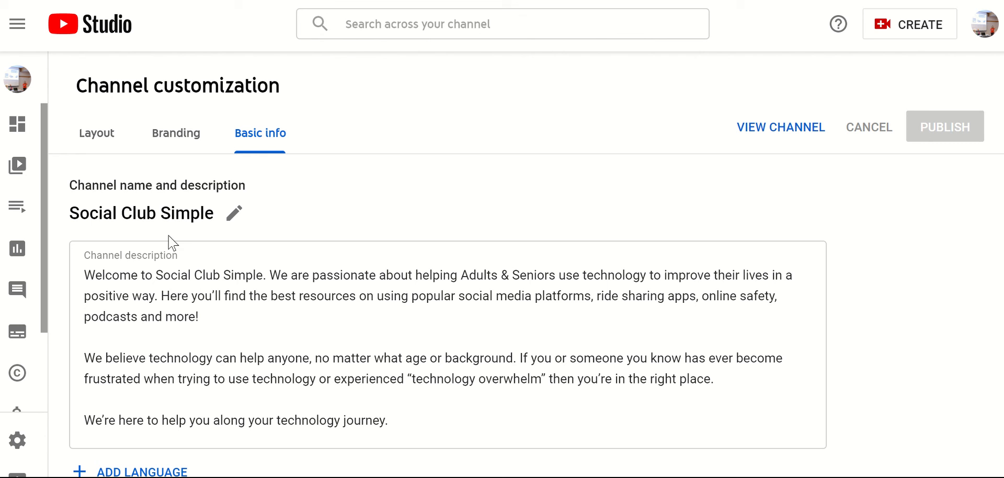
mouse_move(512, 449)
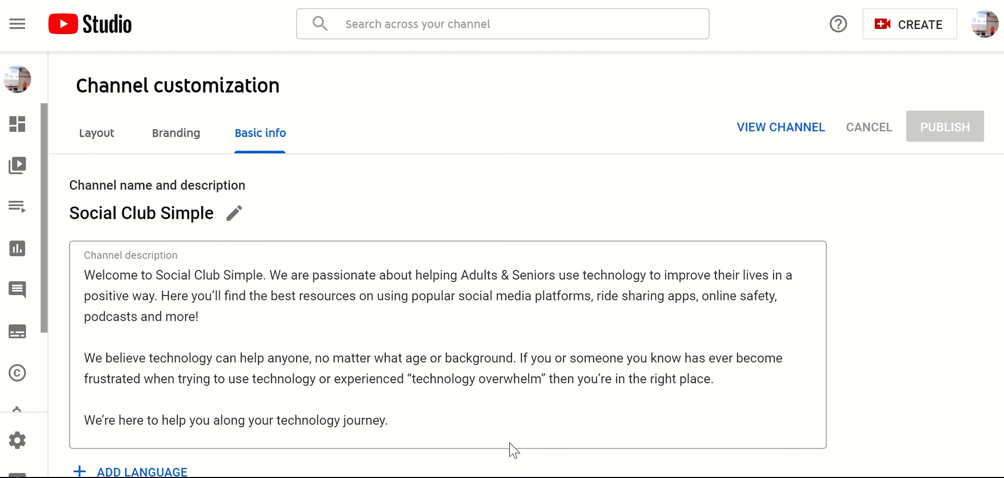
mouse_move(524, 451)
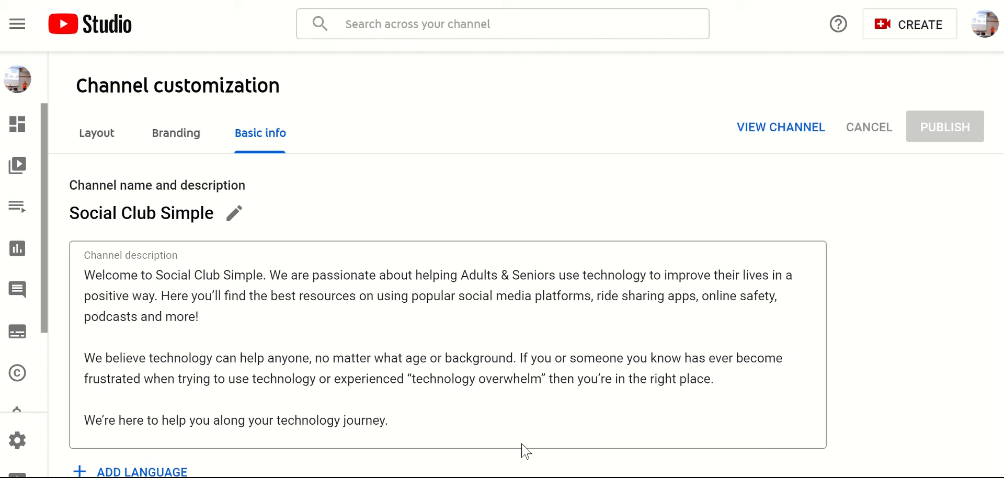
mouse_move(511, 428)
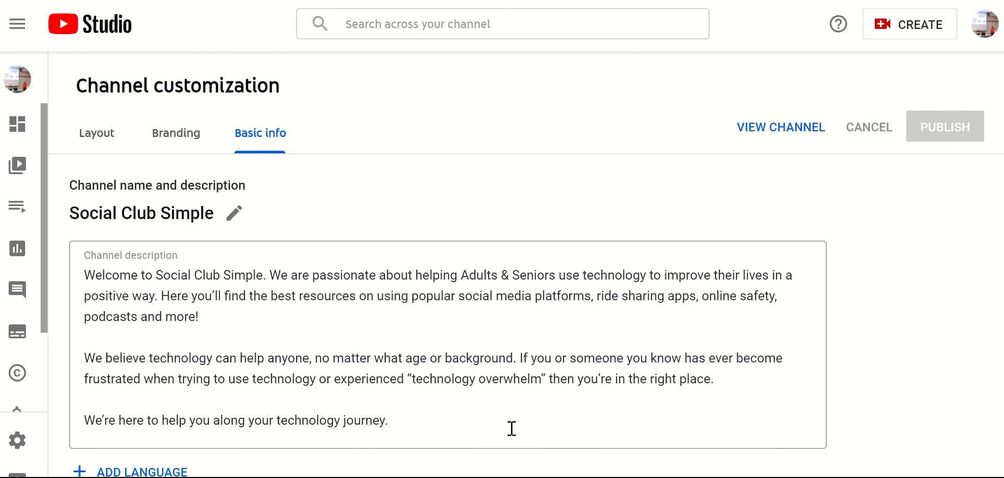
Review Basic info down to the channel URL and the Facebook Page and Website links.
scroll("down", 3)
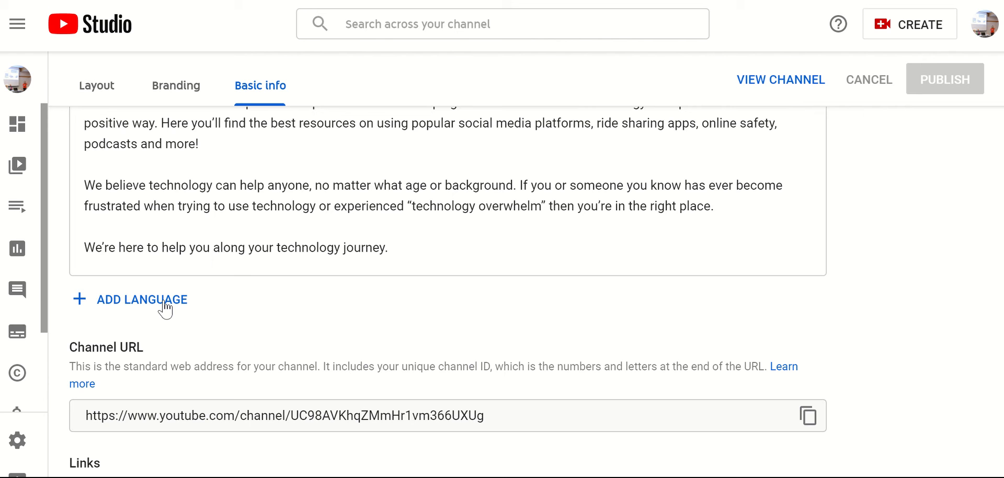
mouse_move(381, 385)
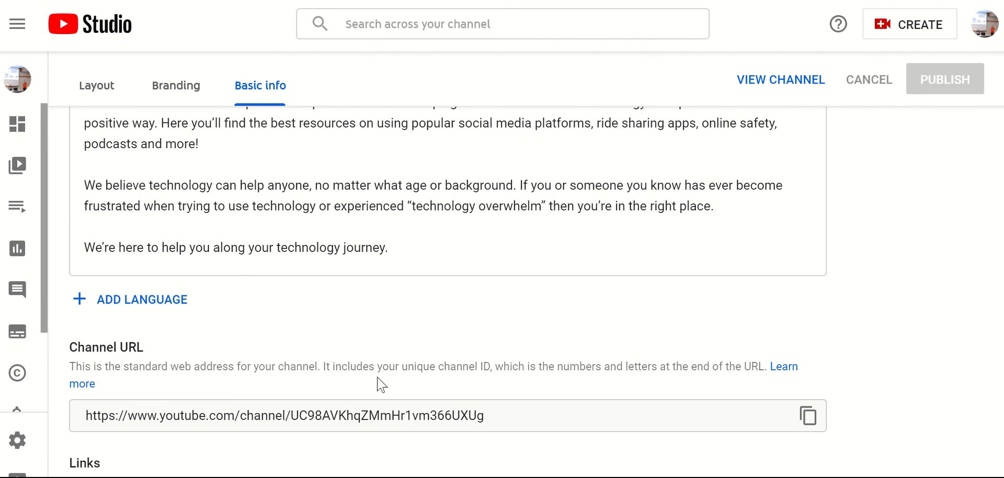
scroll("down", 3)
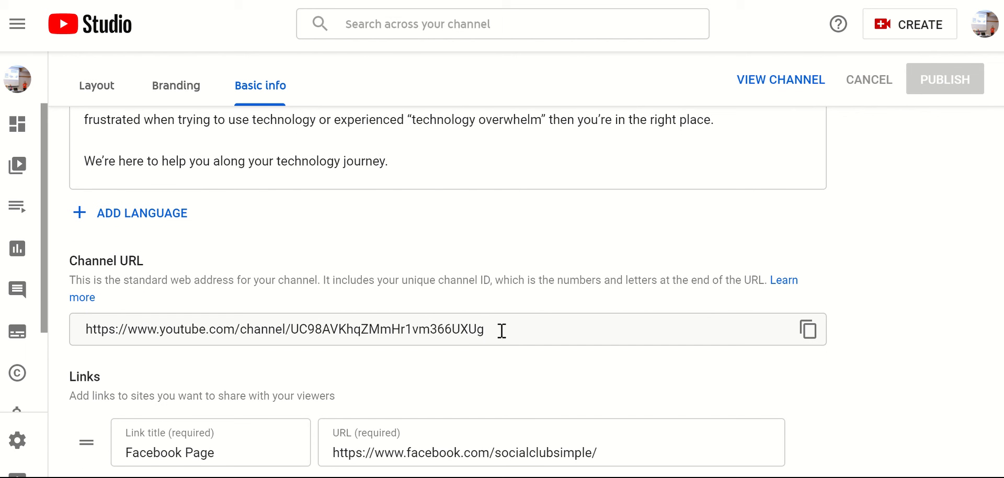
scroll("down", 3)
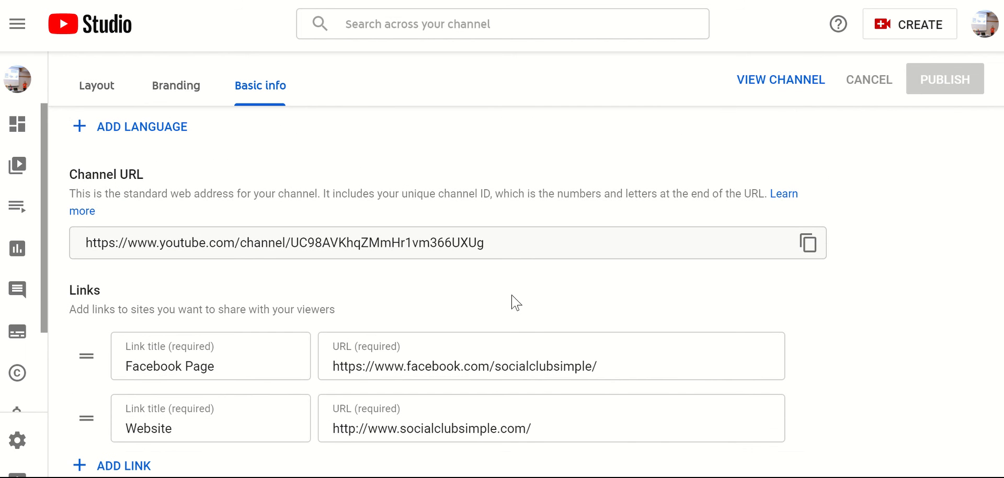
scroll("down", 3)
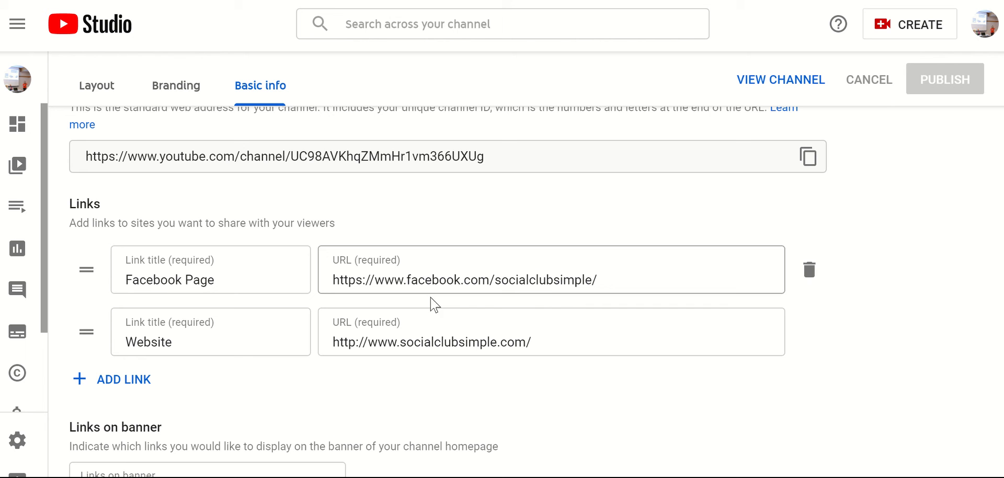
mouse_move(449, 271)
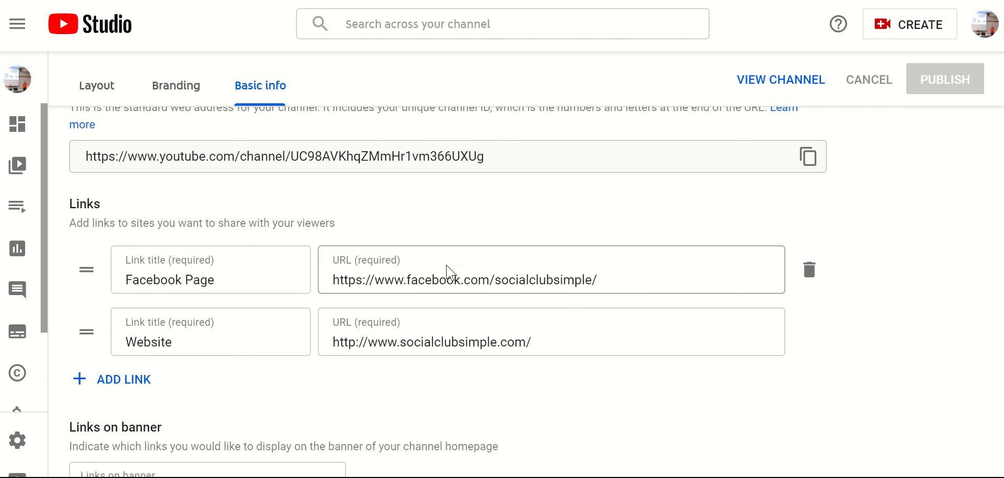
scroll("down", 3)
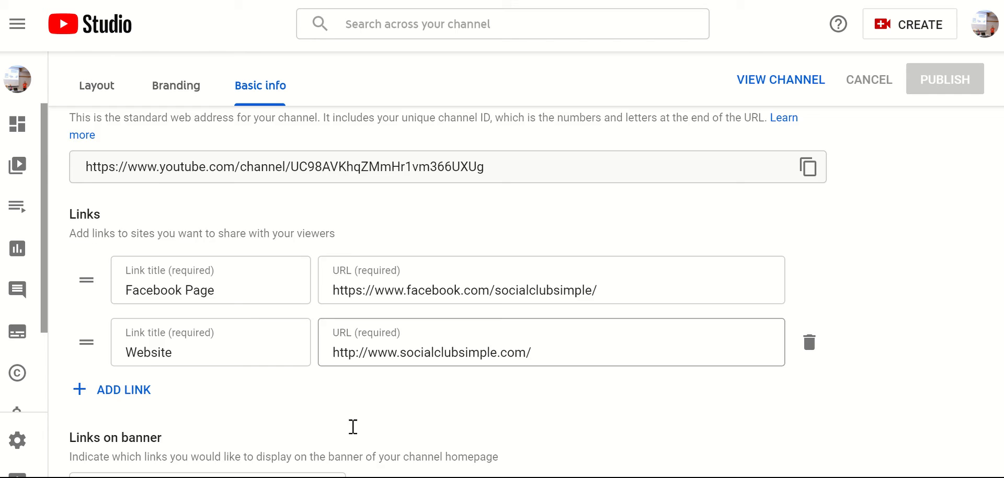
scroll("up", 3)
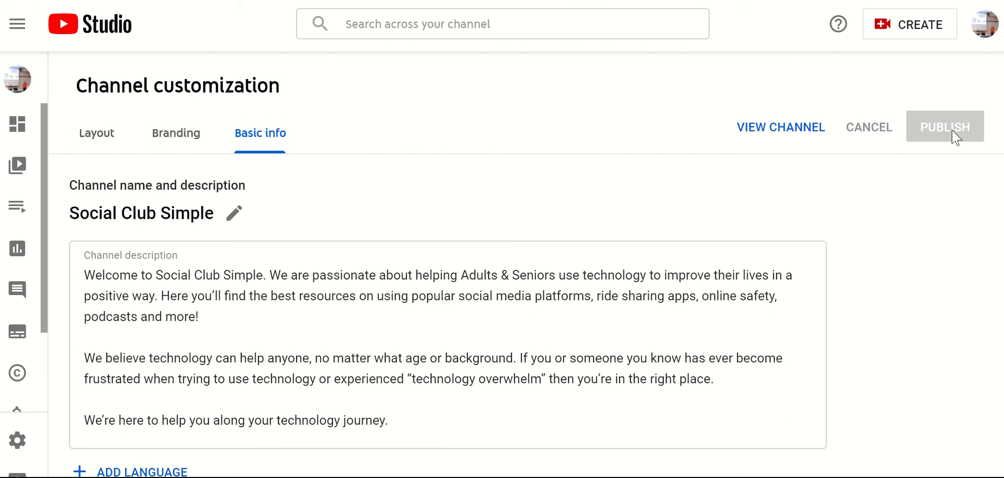
mouse_move(786, 135)
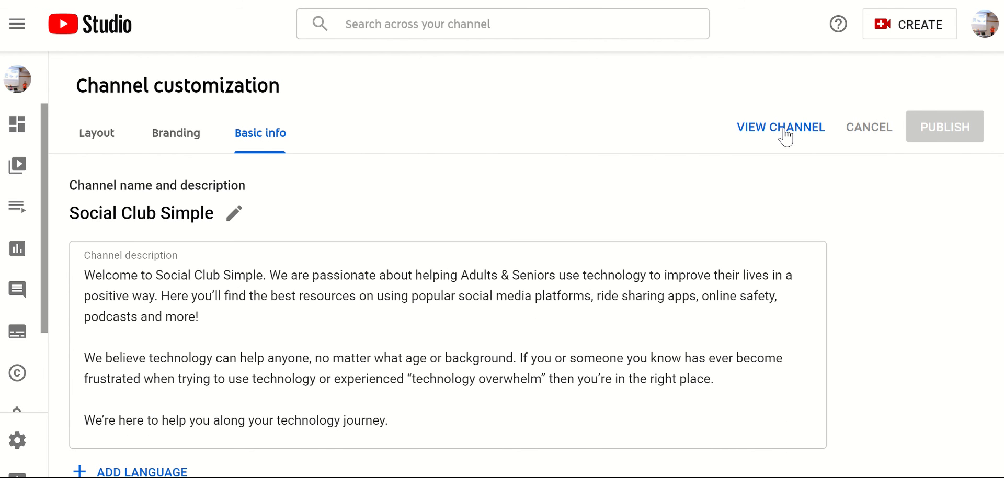
View the Social Club Simple channel as visitors see it and browse down its homepage.
left_click(780, 127)
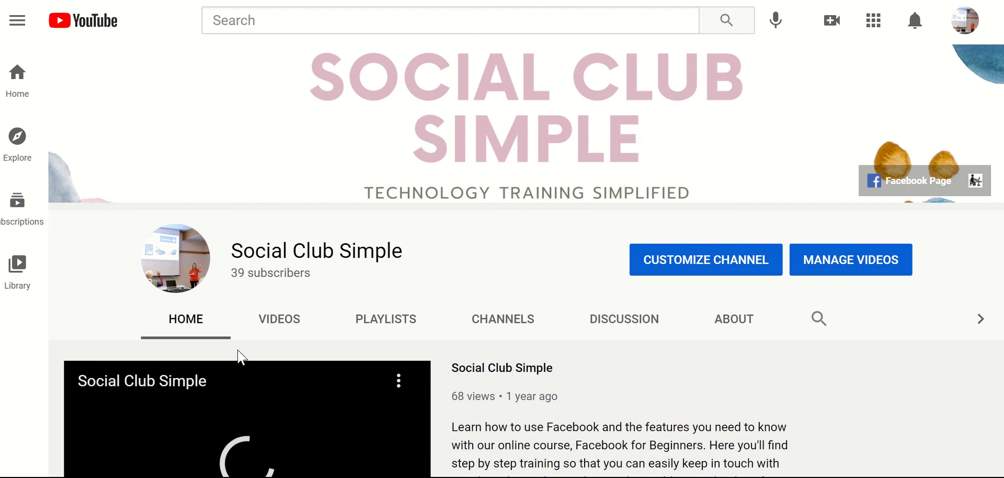
scroll("down", 3)
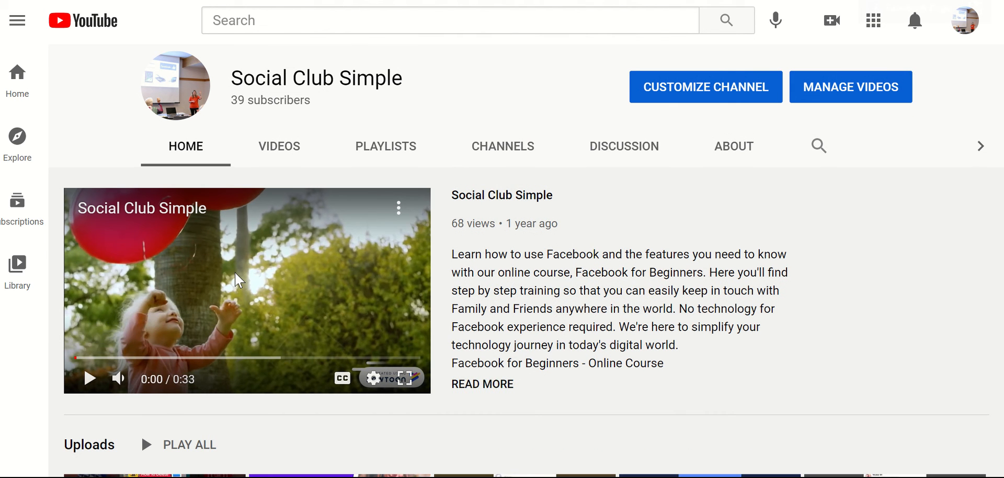
scroll("down", 3)
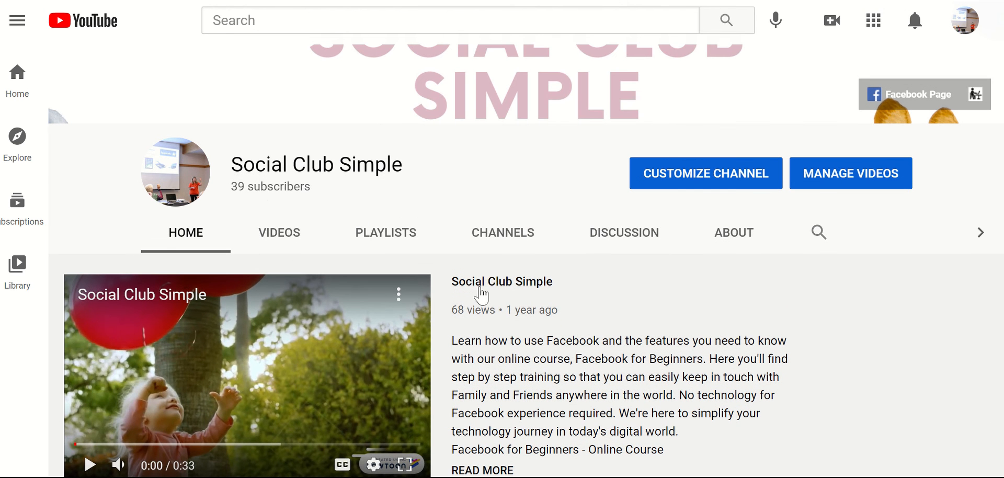
scroll("down", 3)
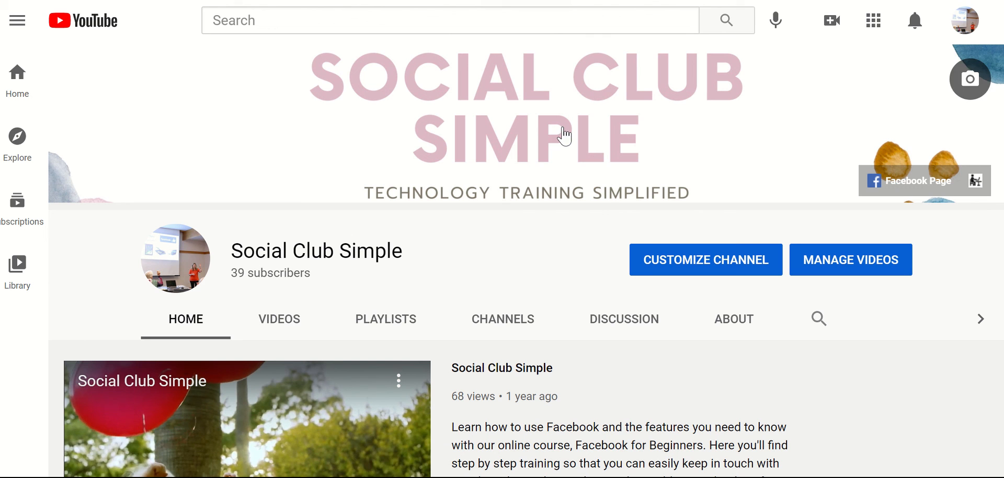
mouse_move(576, 127)
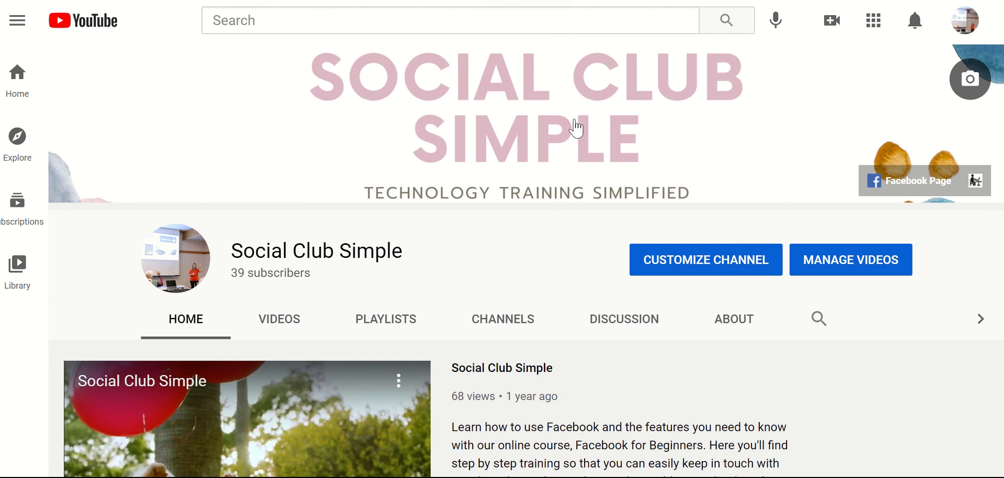
mouse_move(966, 89)
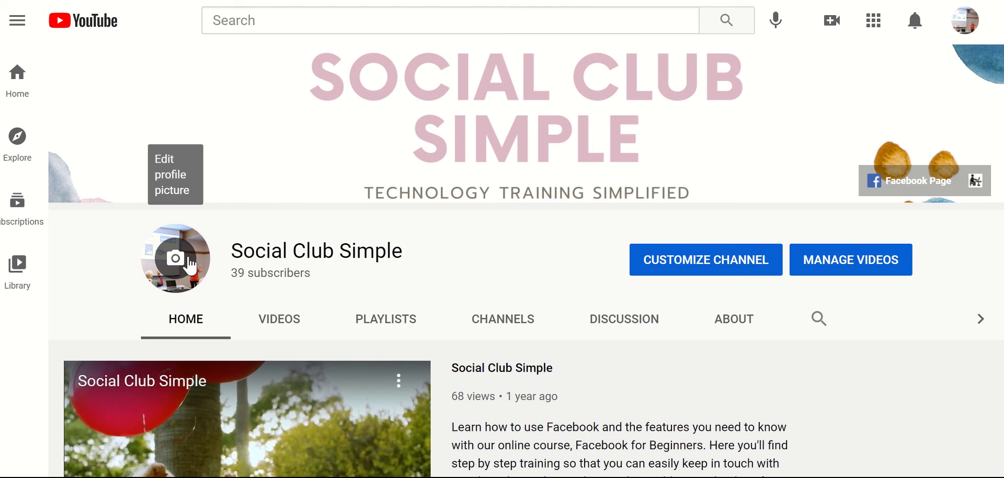
mouse_move(409, 262)
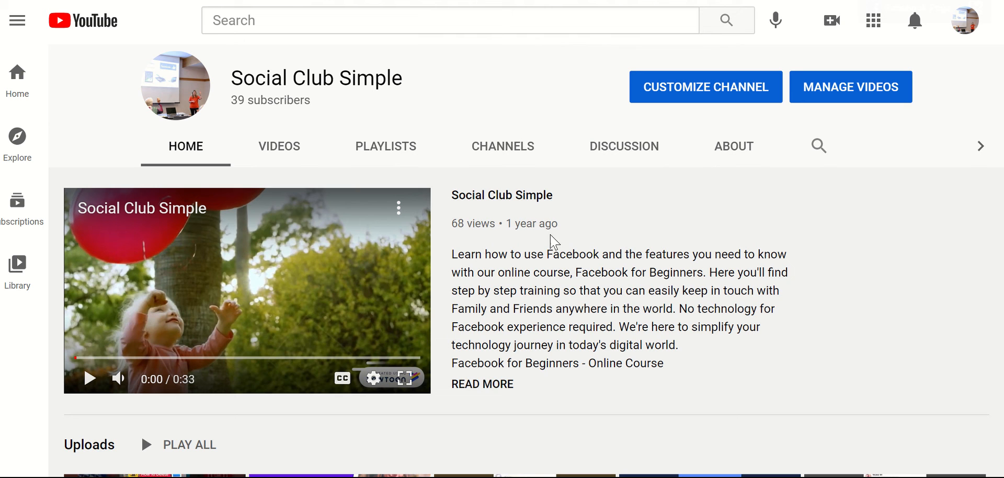
scroll("down", 3)
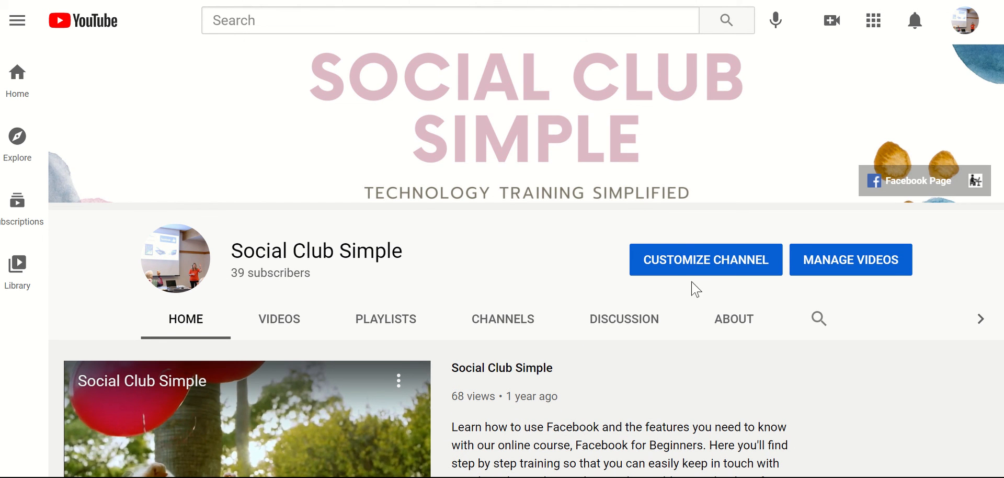
mouse_move(683, 262)
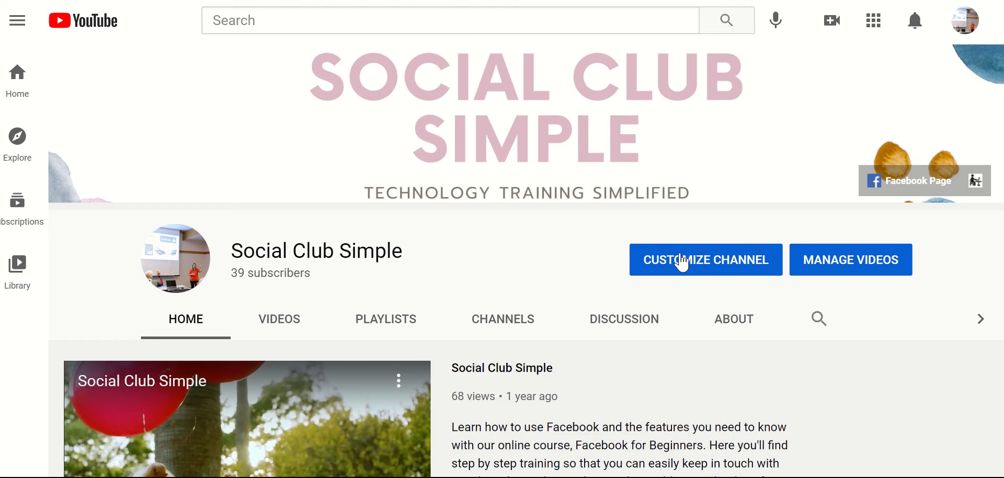
scroll("down", 3)
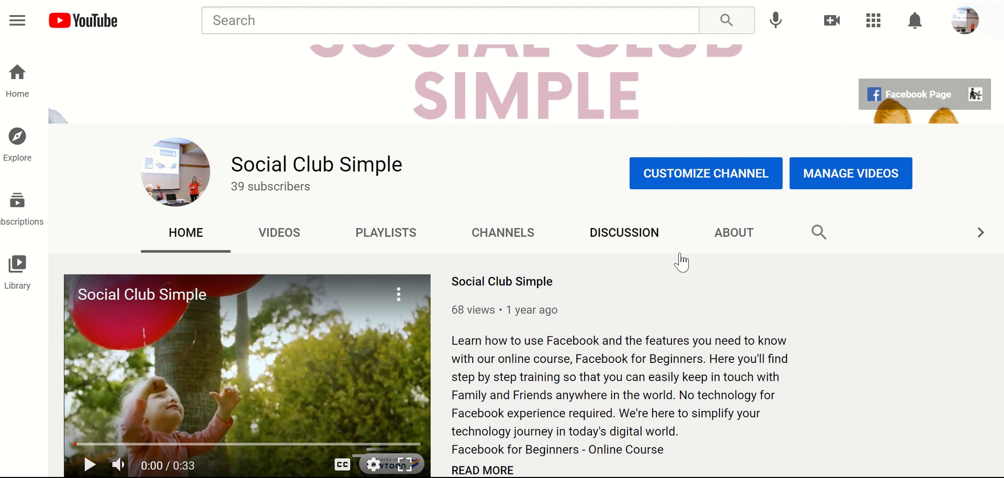
mouse_move(612, 238)
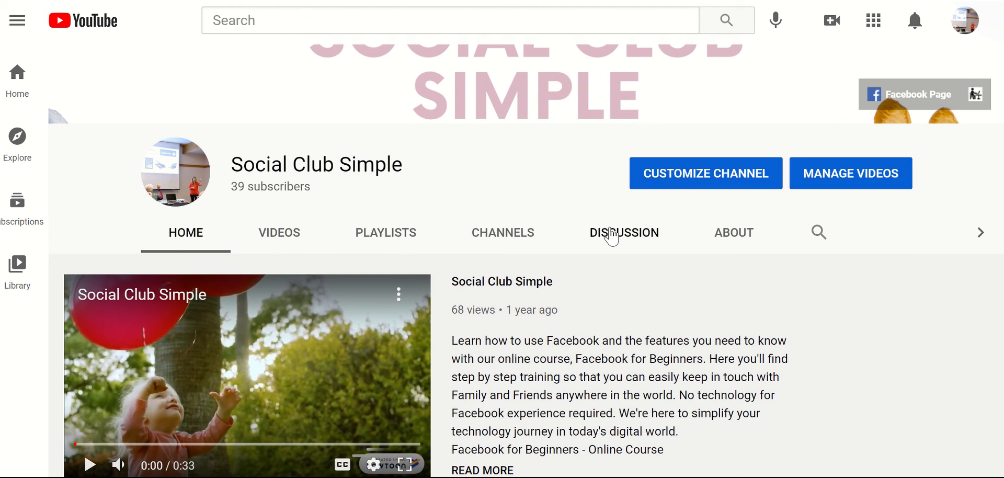
scroll("down", 3)
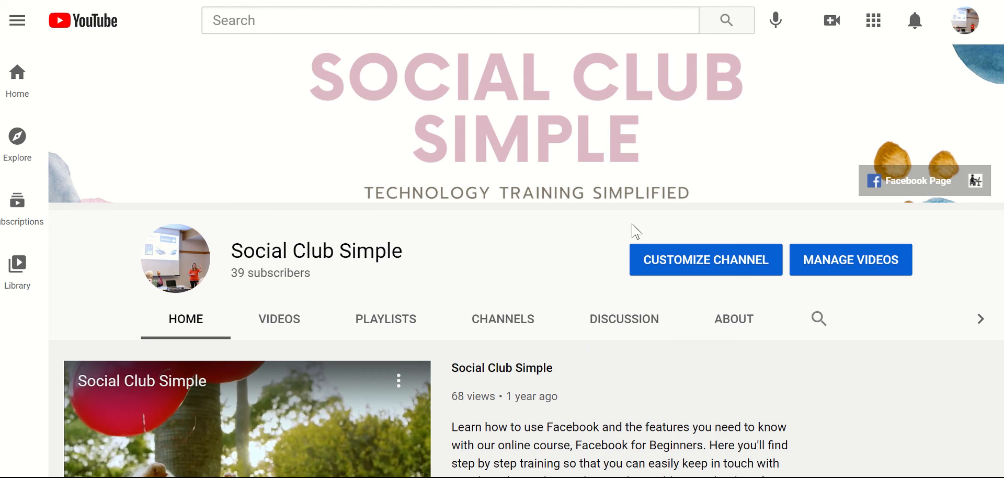
mouse_move(822, 233)
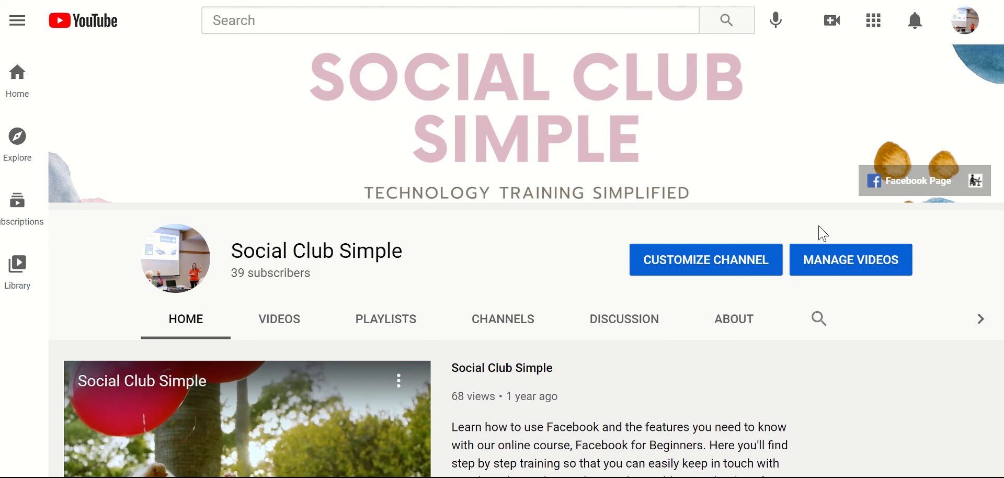
mouse_move(840, 263)
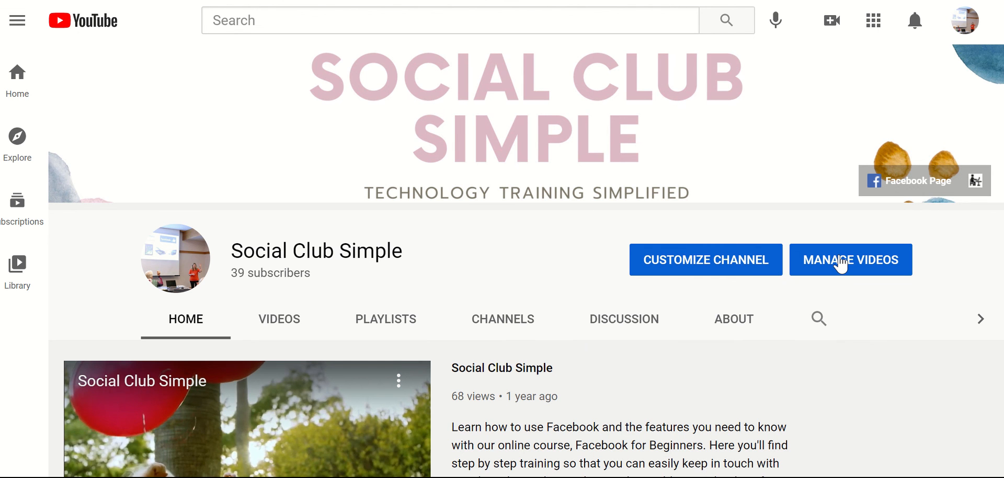
List the uploaded videos in Channel content and show the options menu for the newest one.
left_click(852, 260)
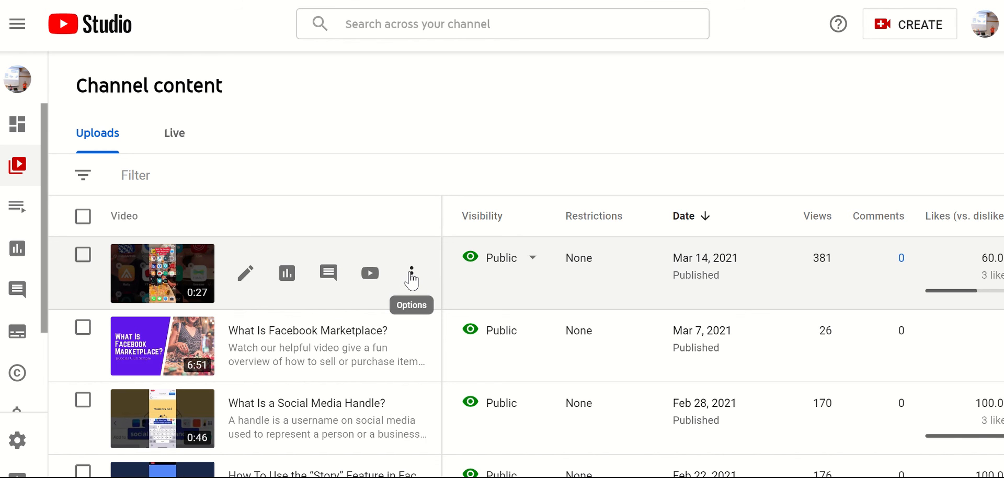
left_click(410, 272)
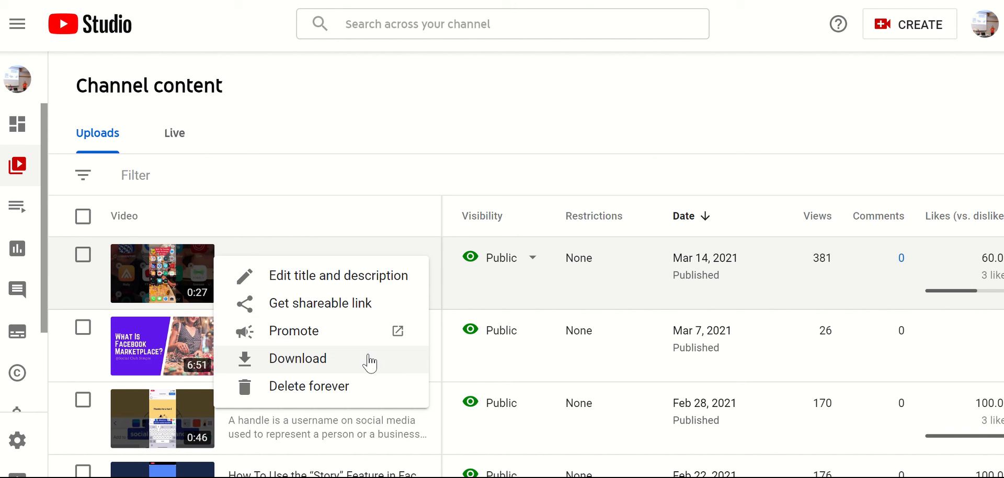
mouse_move(363, 338)
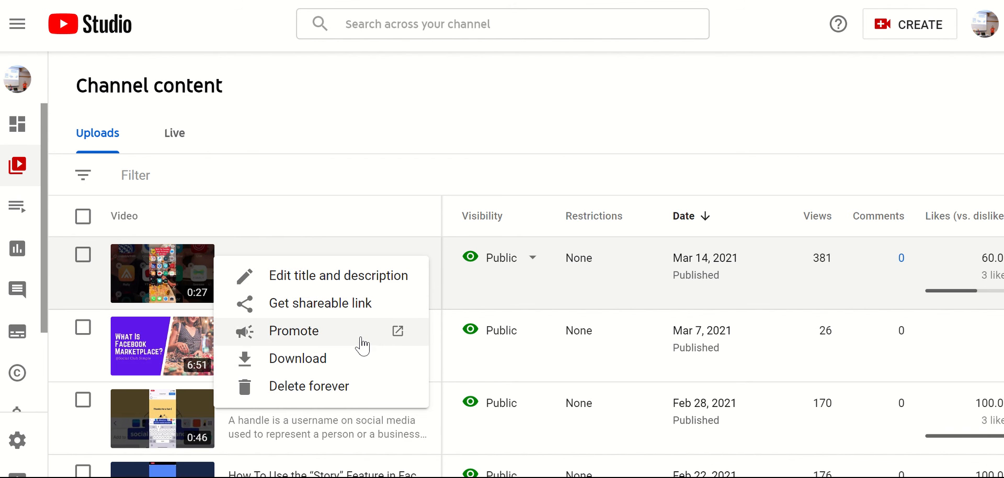
mouse_move(311, 282)
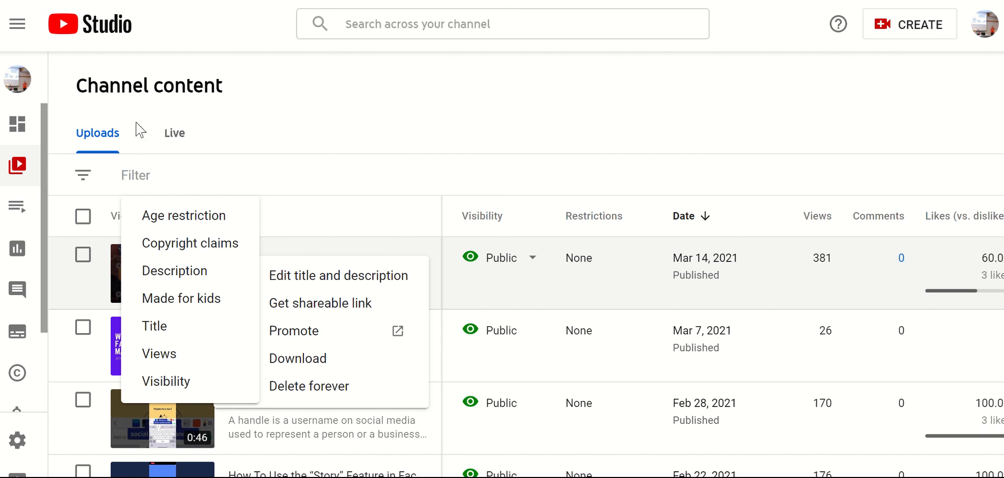
mouse_move(991, 26)
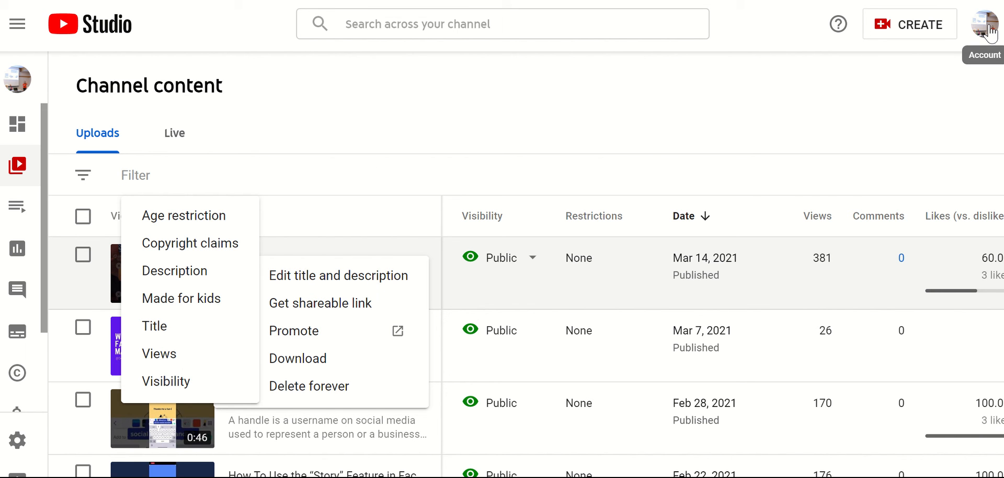
Return via Your channel to the Social Club Simple homepage with banner and featured video.
left_click(988, 24)
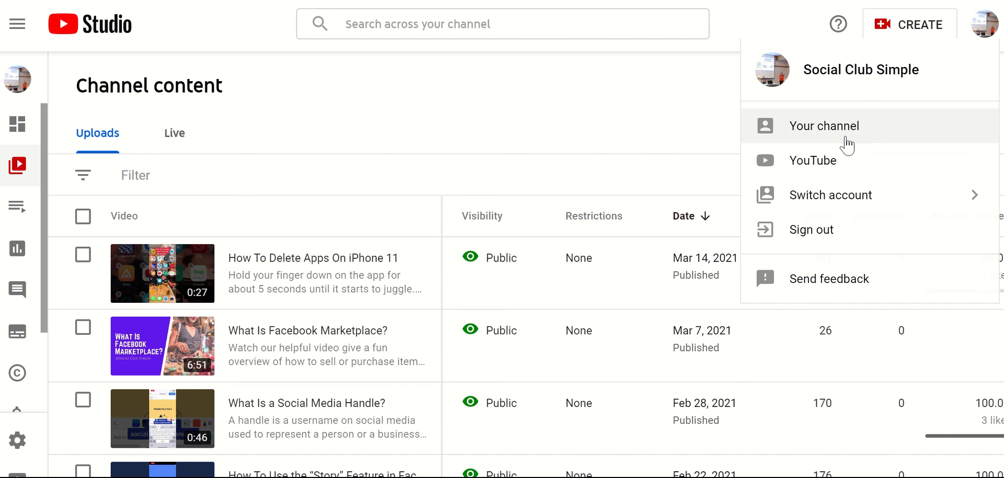
left_click(825, 126)
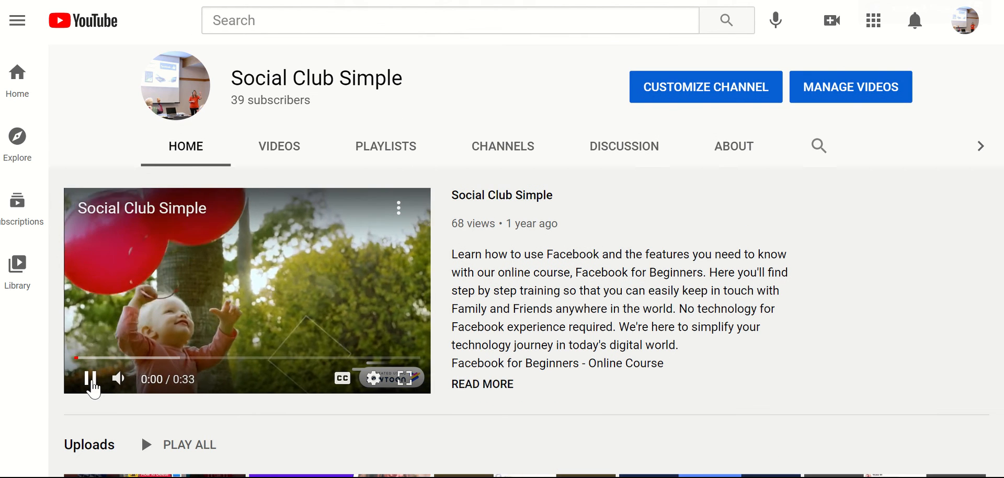
scroll("down", 3)
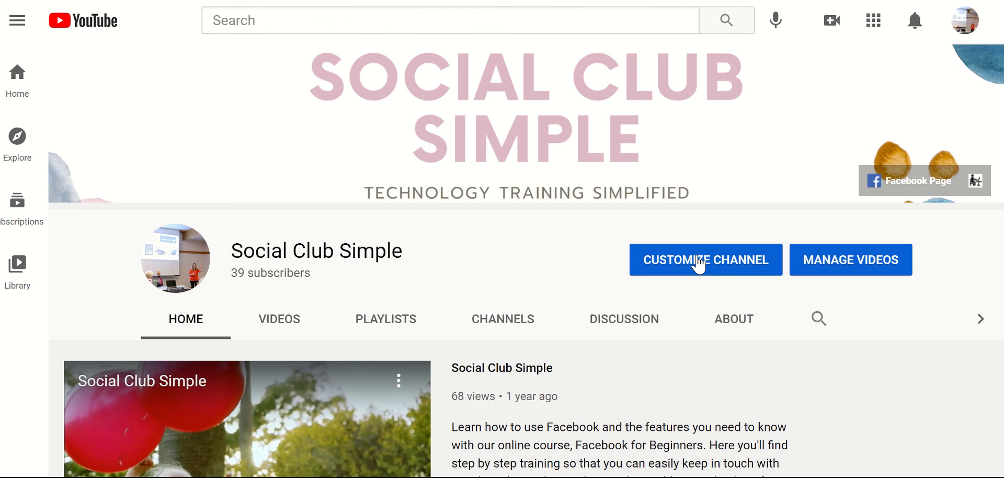